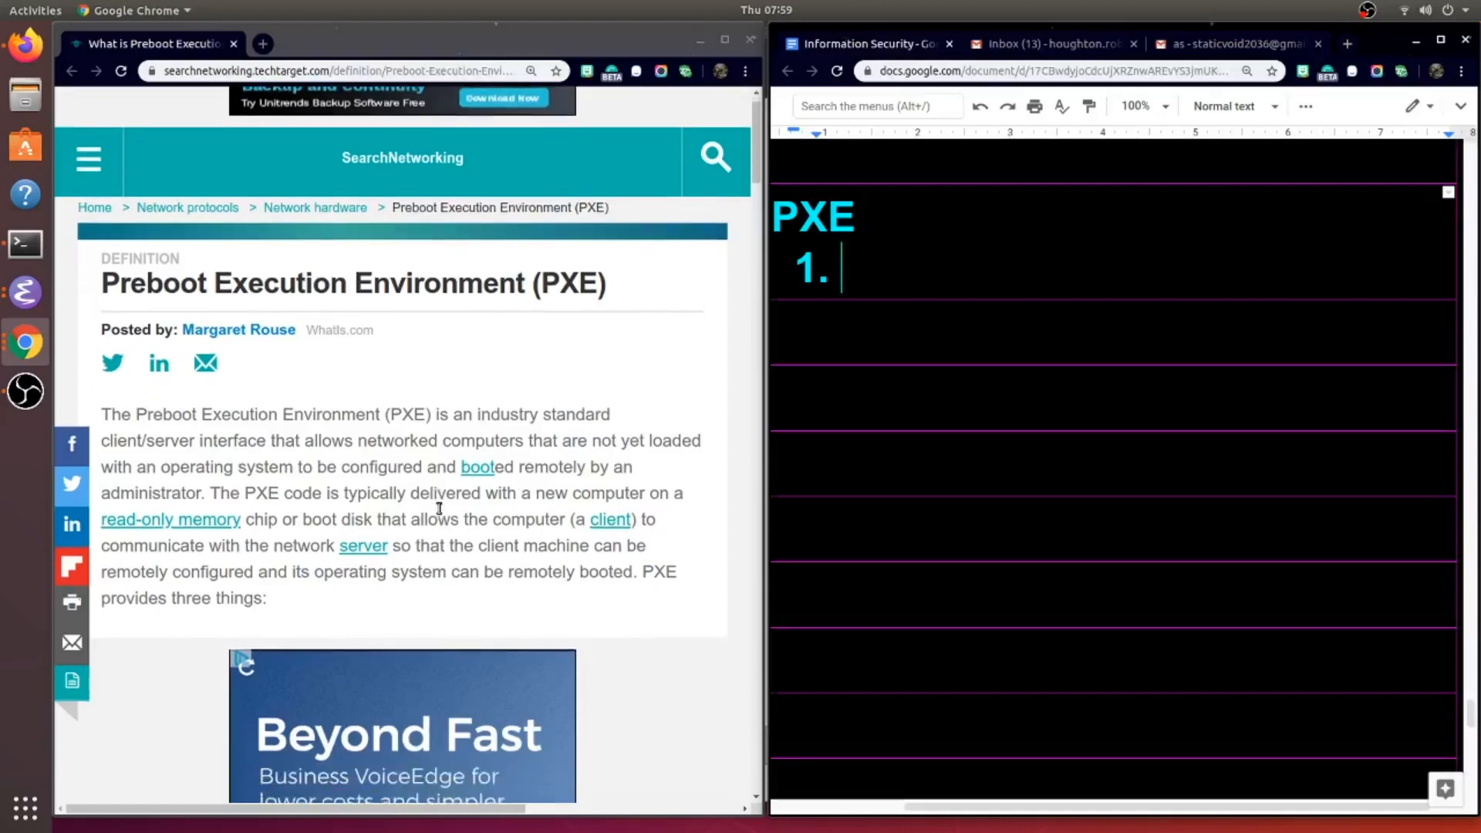
- Scroll through the Emacs 'basics' notes on PXE
{"action": "scroll", "scroll_direction": "down", "scroll_amount": 3}
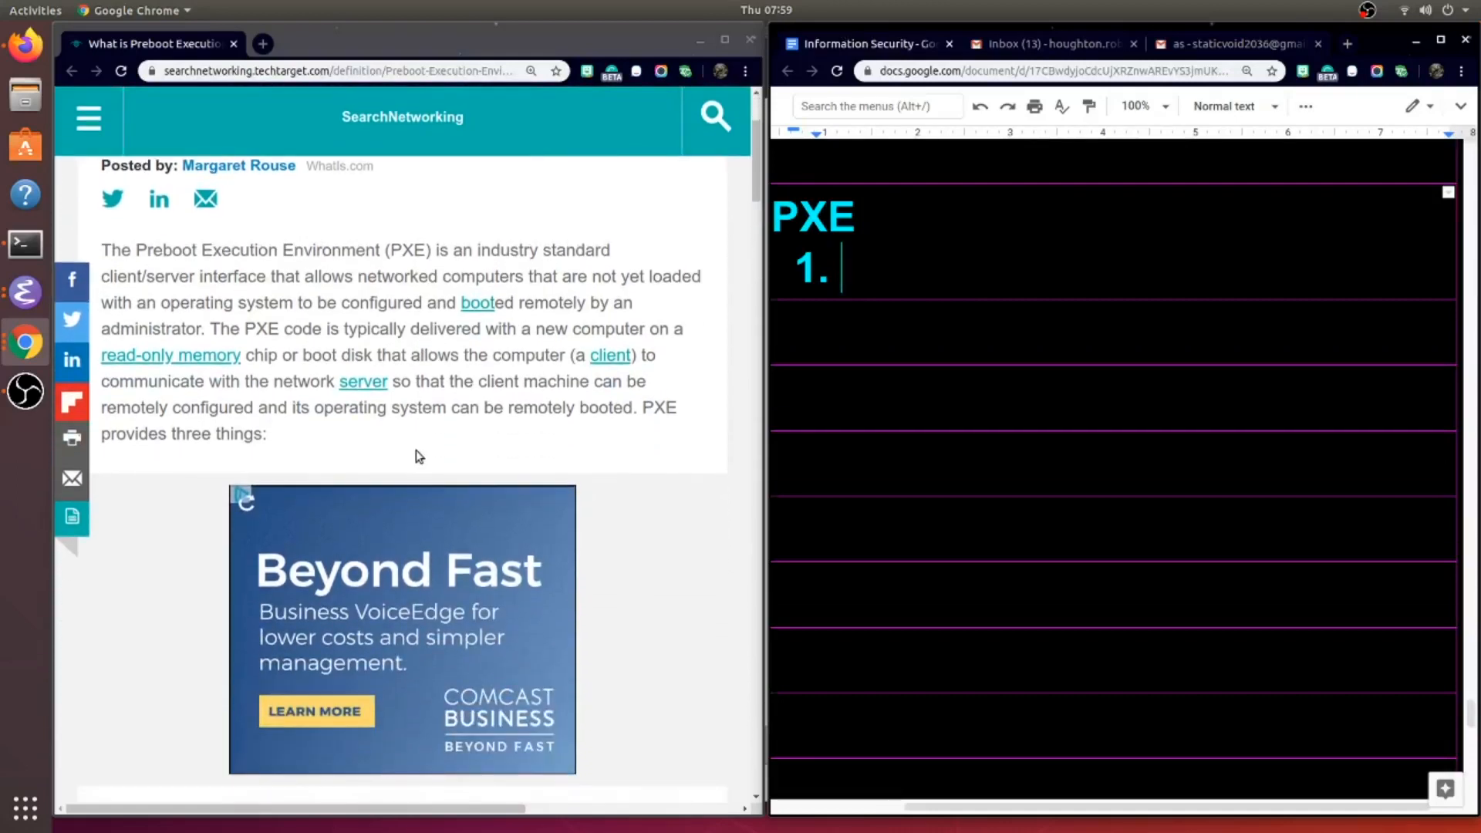
{"action": "mouse_move", "coordinate": [373, 376]}
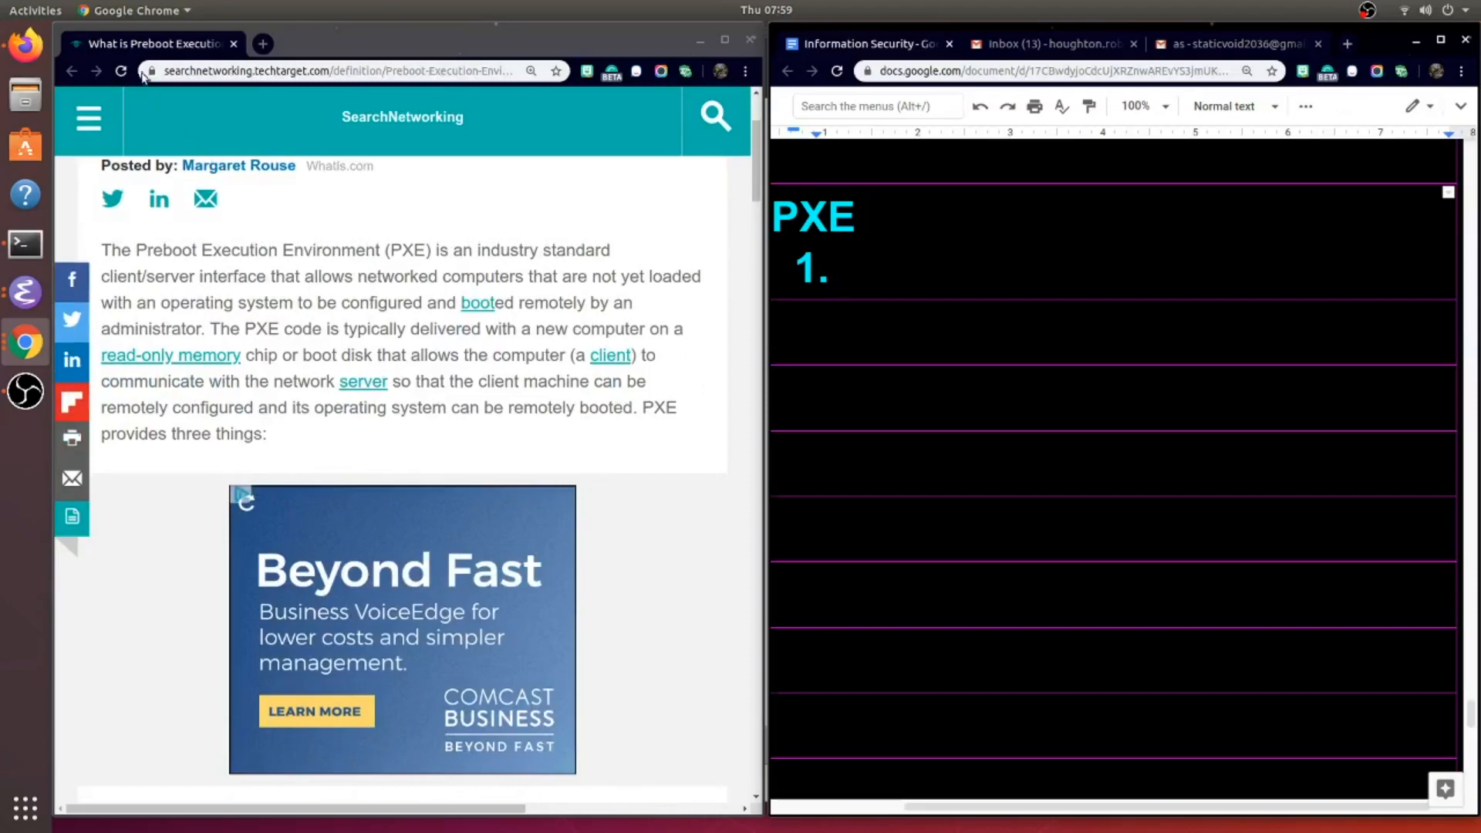
{"action": "mouse_move", "coordinate": [663, 46]}
{"action": "type", "text": "What is the pixie specification standardizing?"}
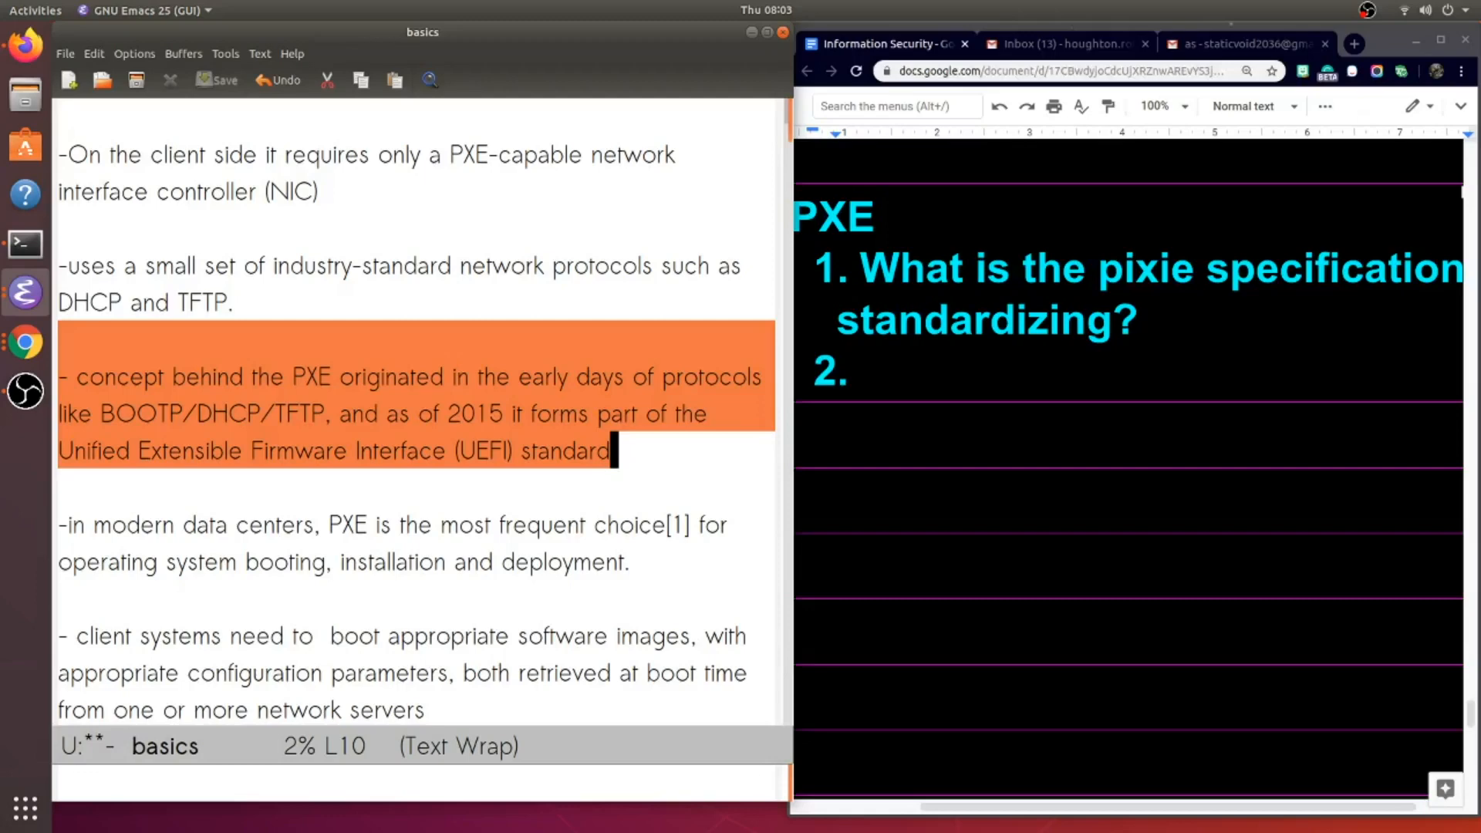
- Type the question 'What is just a part of the UE-Firmware-Interface standard?'
{"action": "type", "text": "What is just a part of the UE-Firmware-Interface standard?"}
{"action": "type", "text": "Where would the appropriate image and configs come from?"}
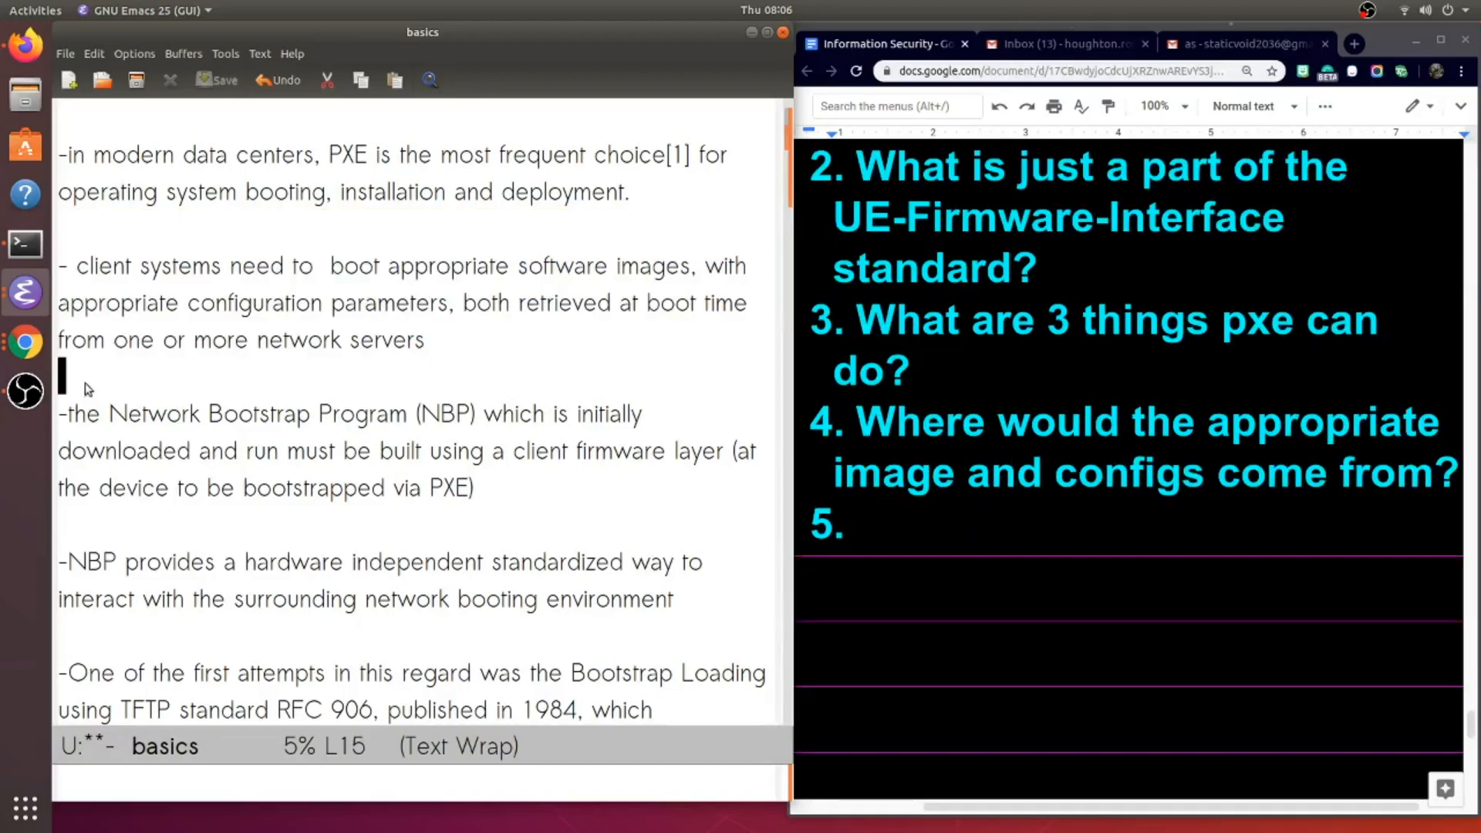
- Highlight the article's definition of remotely booting computers without an operating system
{"action": "scroll", "scroll_direction": "down", "scroll_amount": 3}
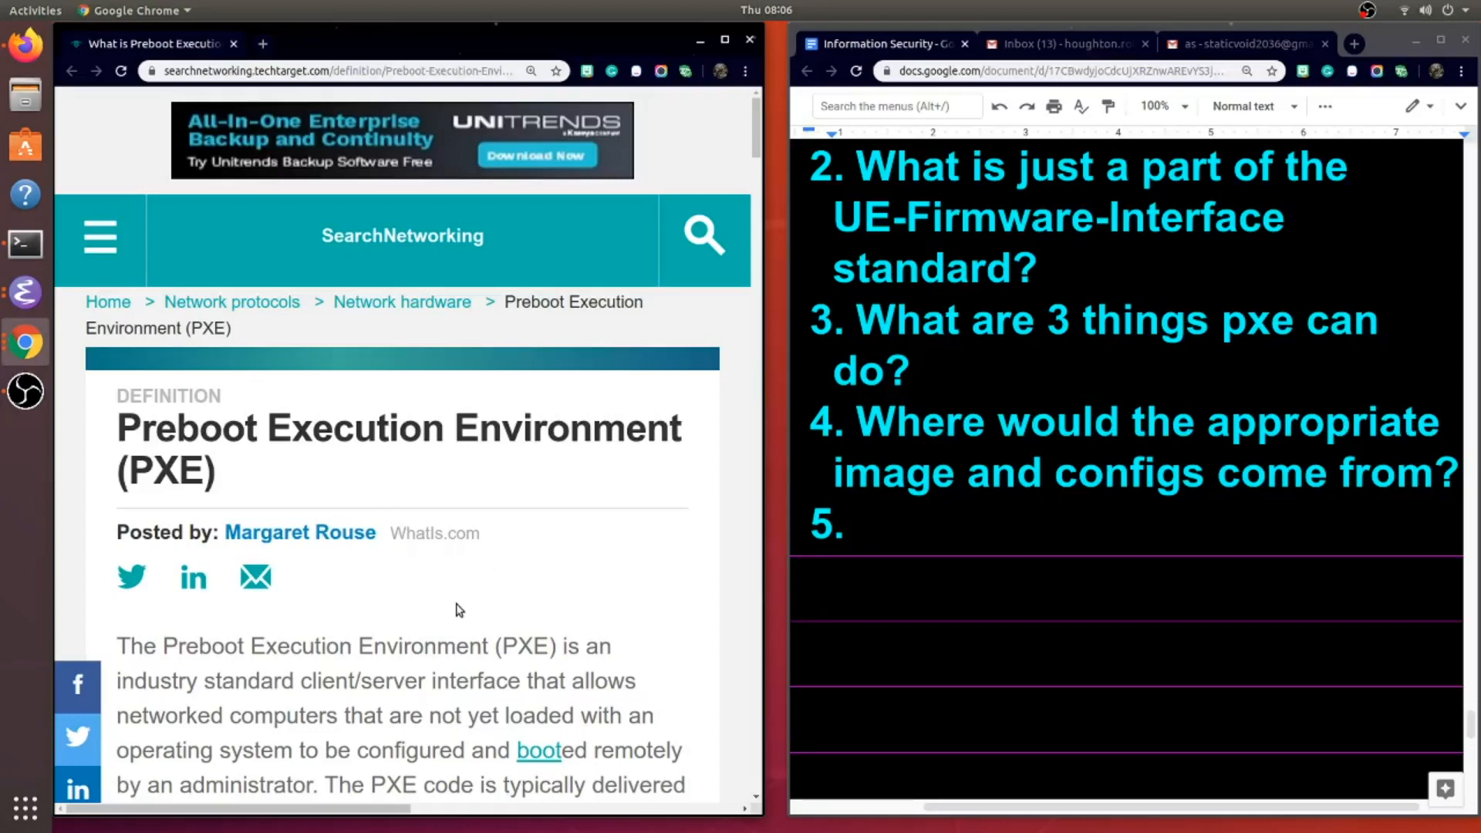
{"action": "scroll", "scroll_direction": "down", "scroll_amount": 3}
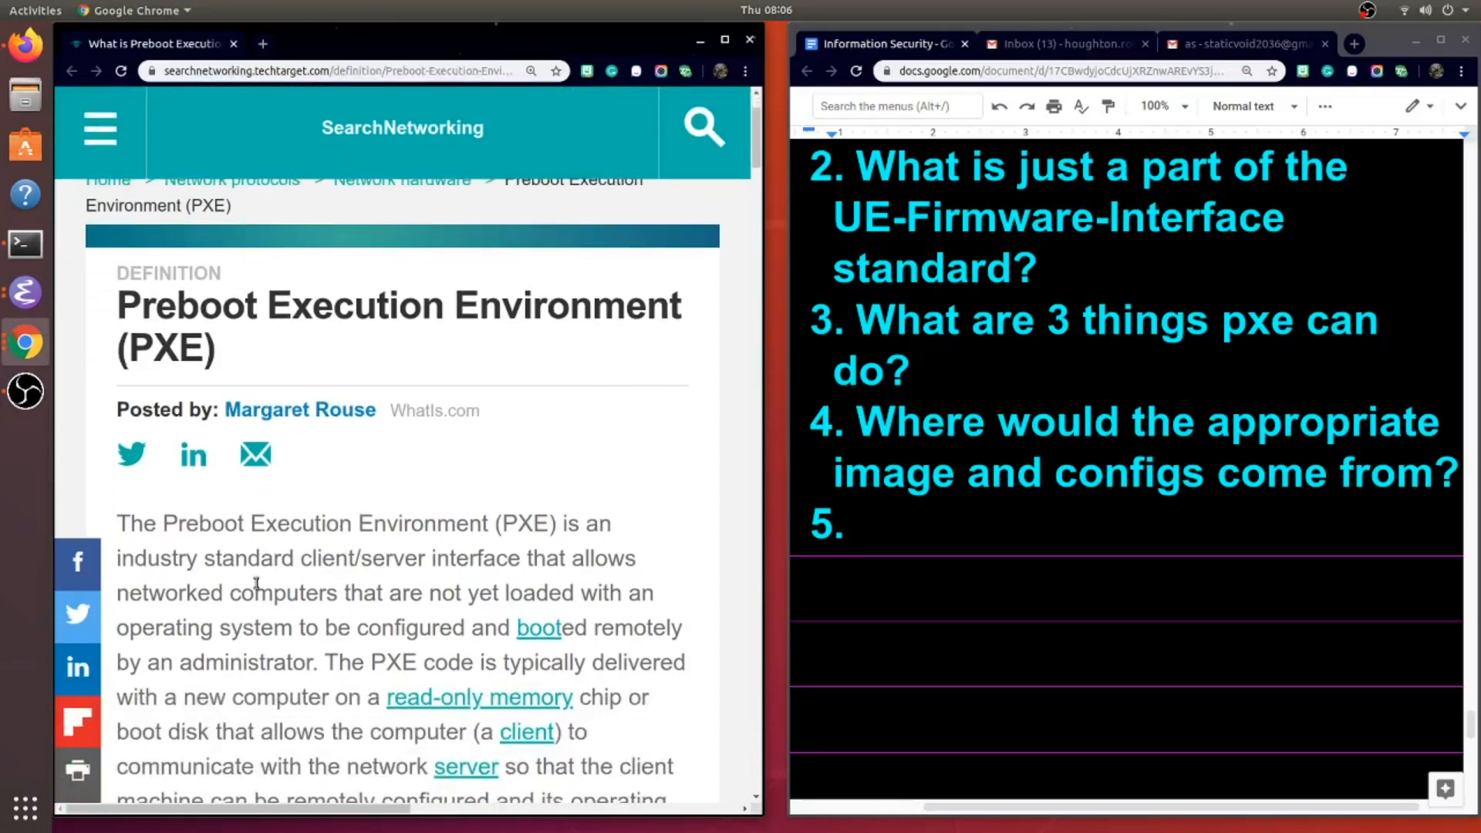
{"action": "scroll", "scroll_direction": "down", "scroll_amount": 3}
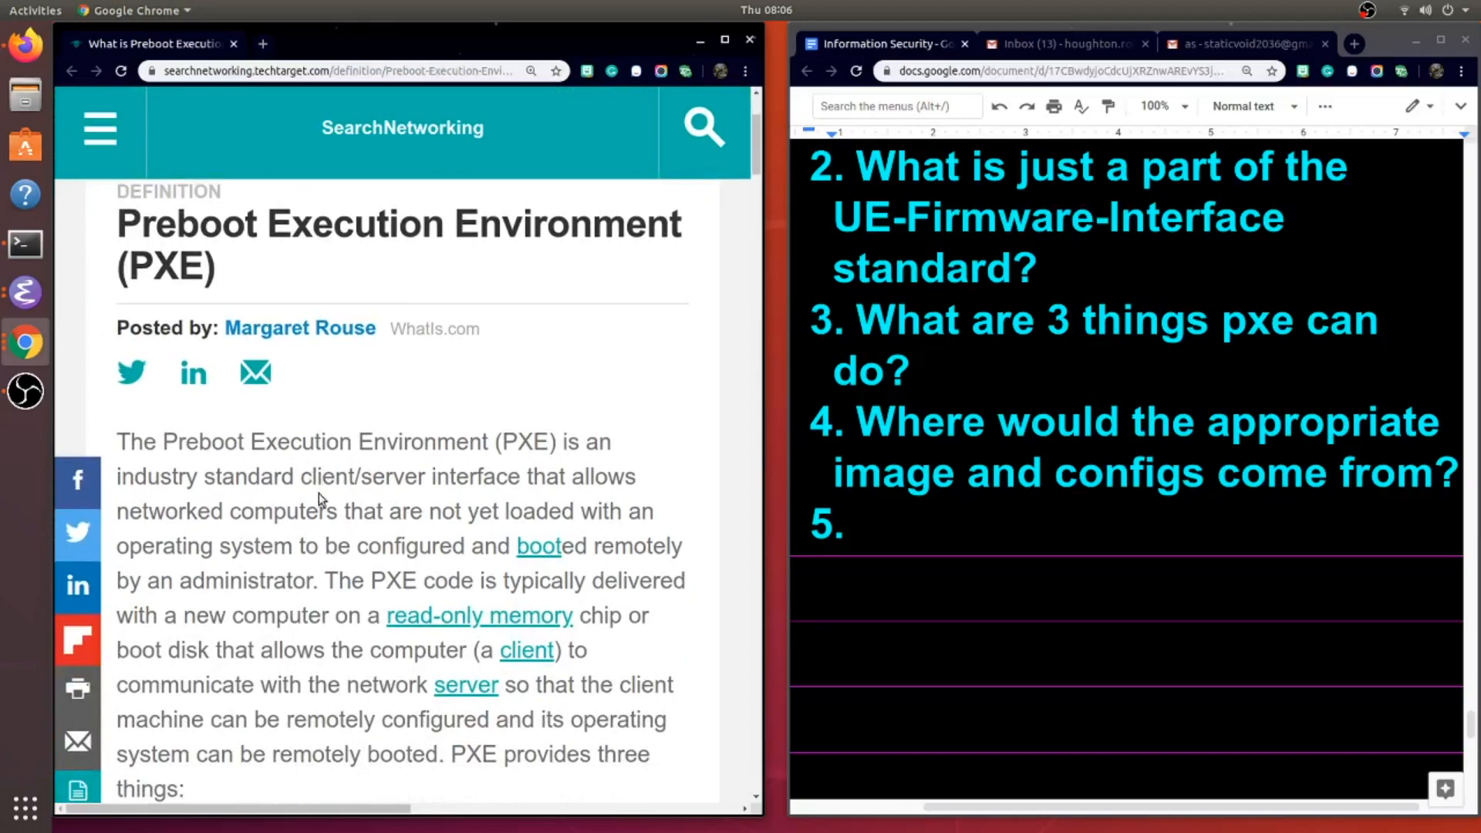
{"action": "left_click_drag", "start_coordinate": [230, 510], "coordinate": [393, 546]}
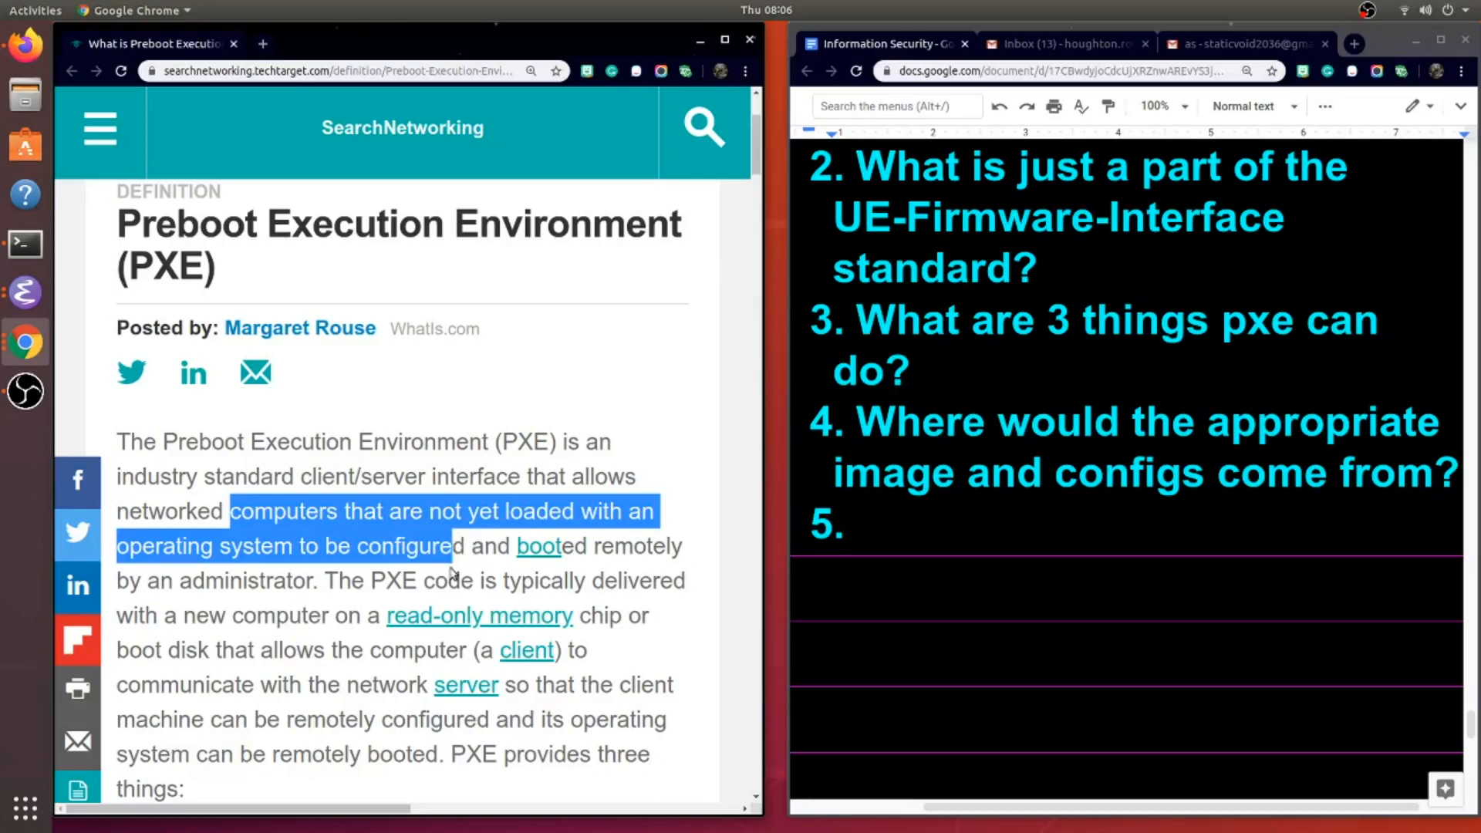
{"action": "left_click_drag", "start_coordinate": [451, 546], "coordinate": [319, 581]}
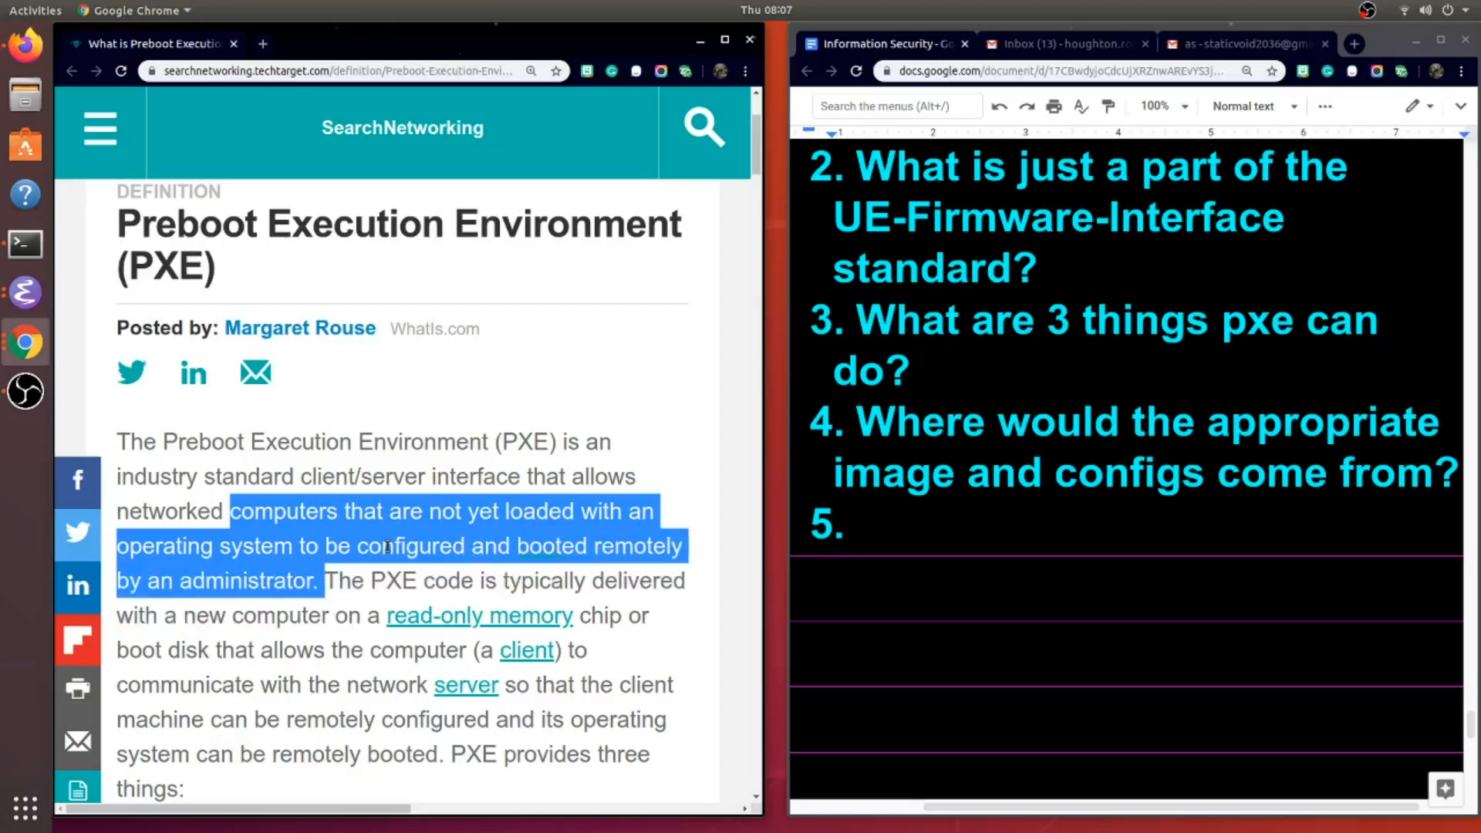
{"action": "scroll", "scroll_direction": "down", "scroll_amount": 3}
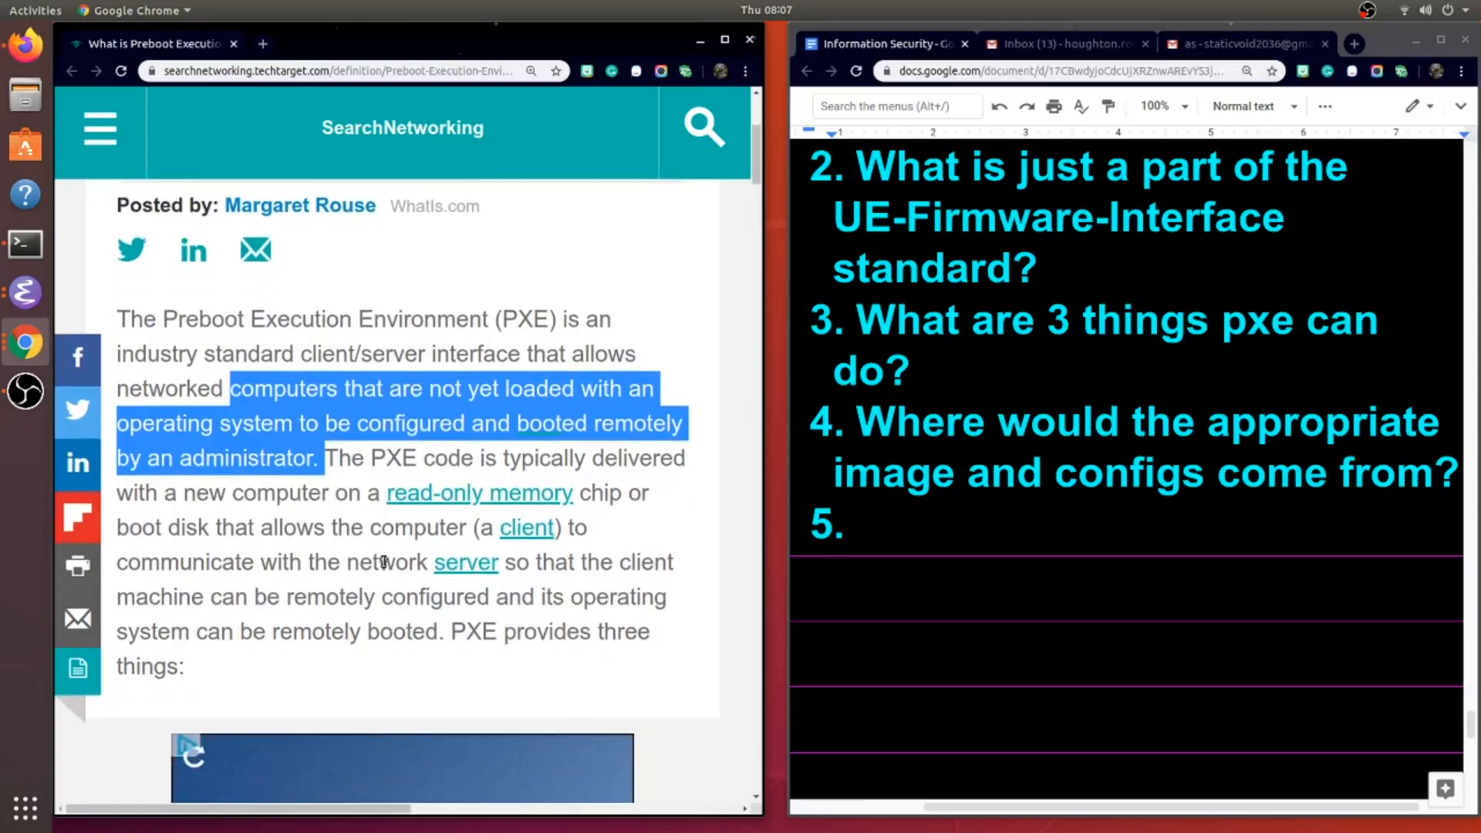
{"action": "mouse_move", "coordinate": [382, 580]}
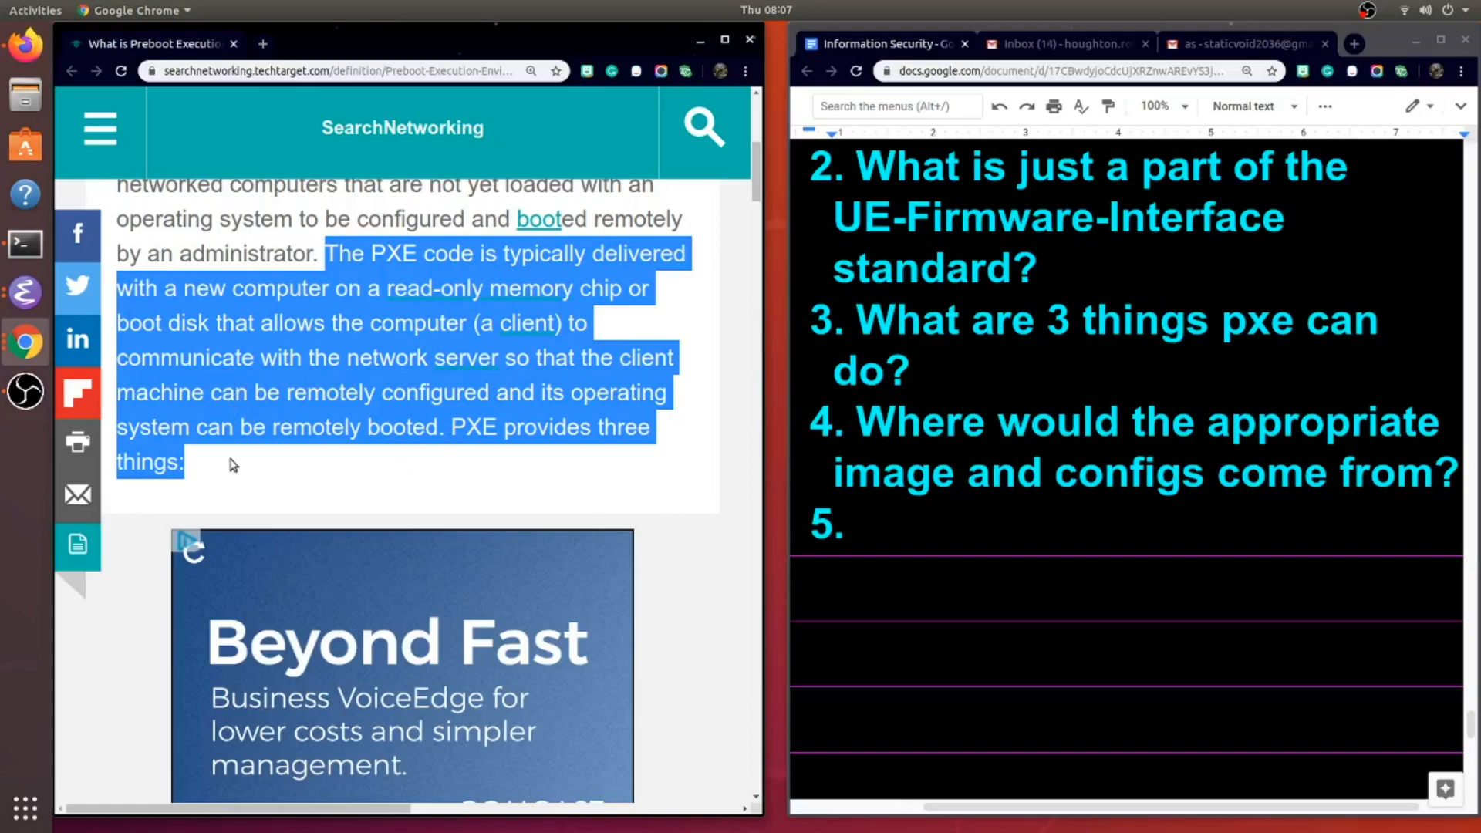
{"action": "mouse_move", "coordinate": [304, 479]}
{"action": "type", "text": " Where is pxe code stored?"}
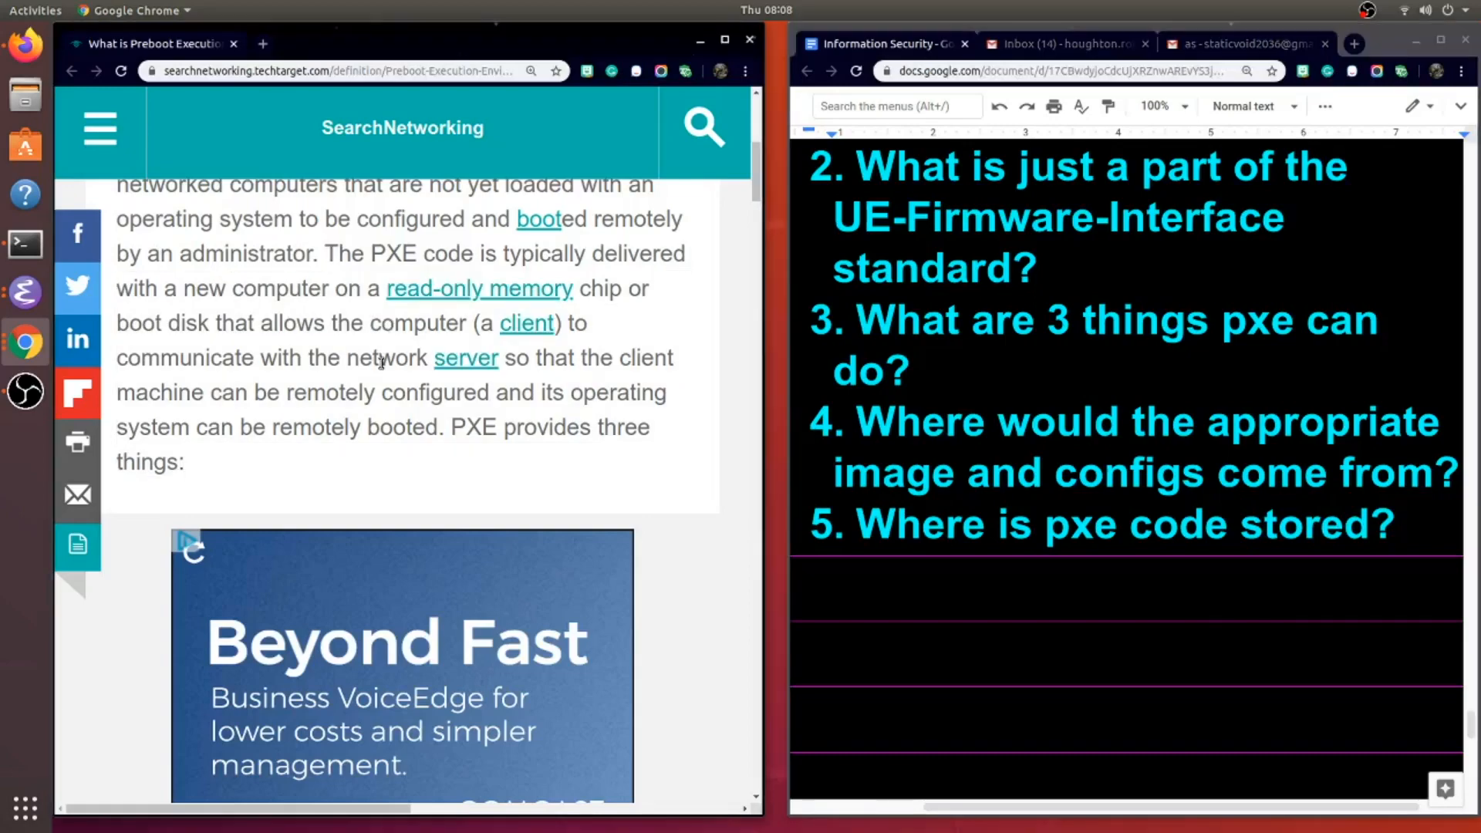
- Highlight the article passage on how DHCP gives the client an IP address
{"action": "scroll", "scroll_direction": "down", "scroll_amount": 3}
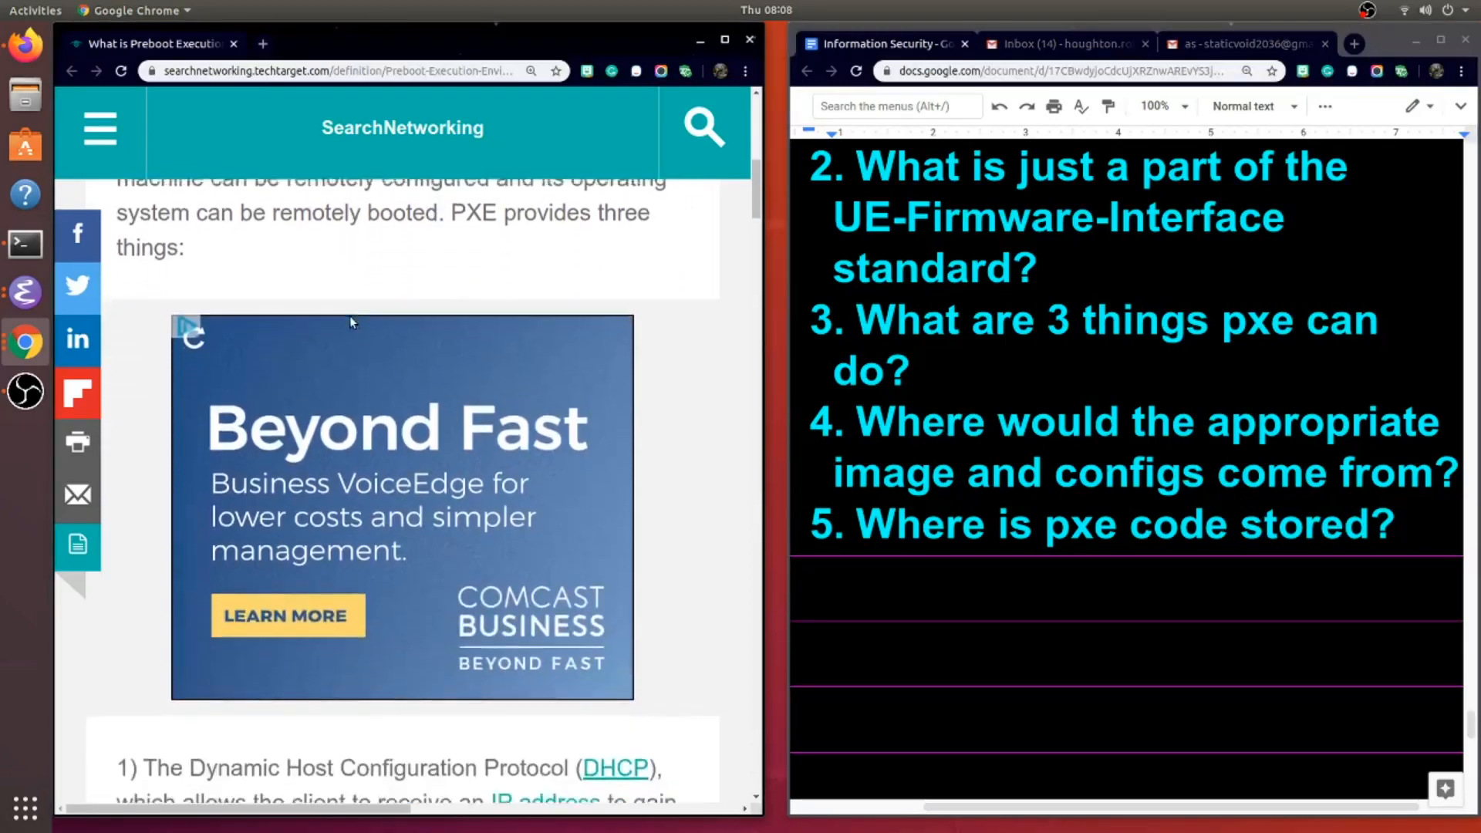
{"action": "scroll", "scroll_direction": "down", "scroll_amount": 3}
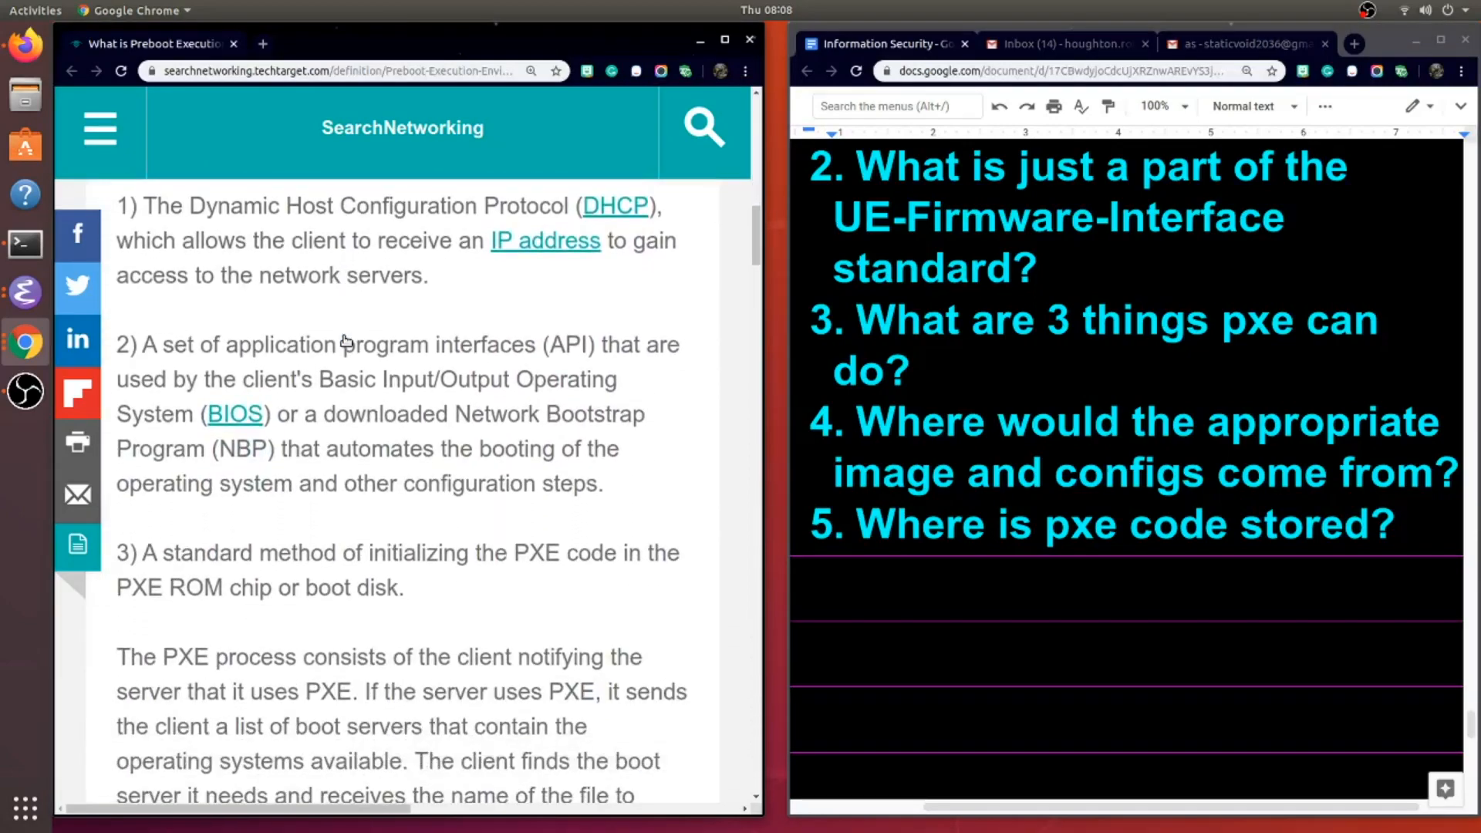
{"action": "mouse_move", "coordinate": [505, 271]}
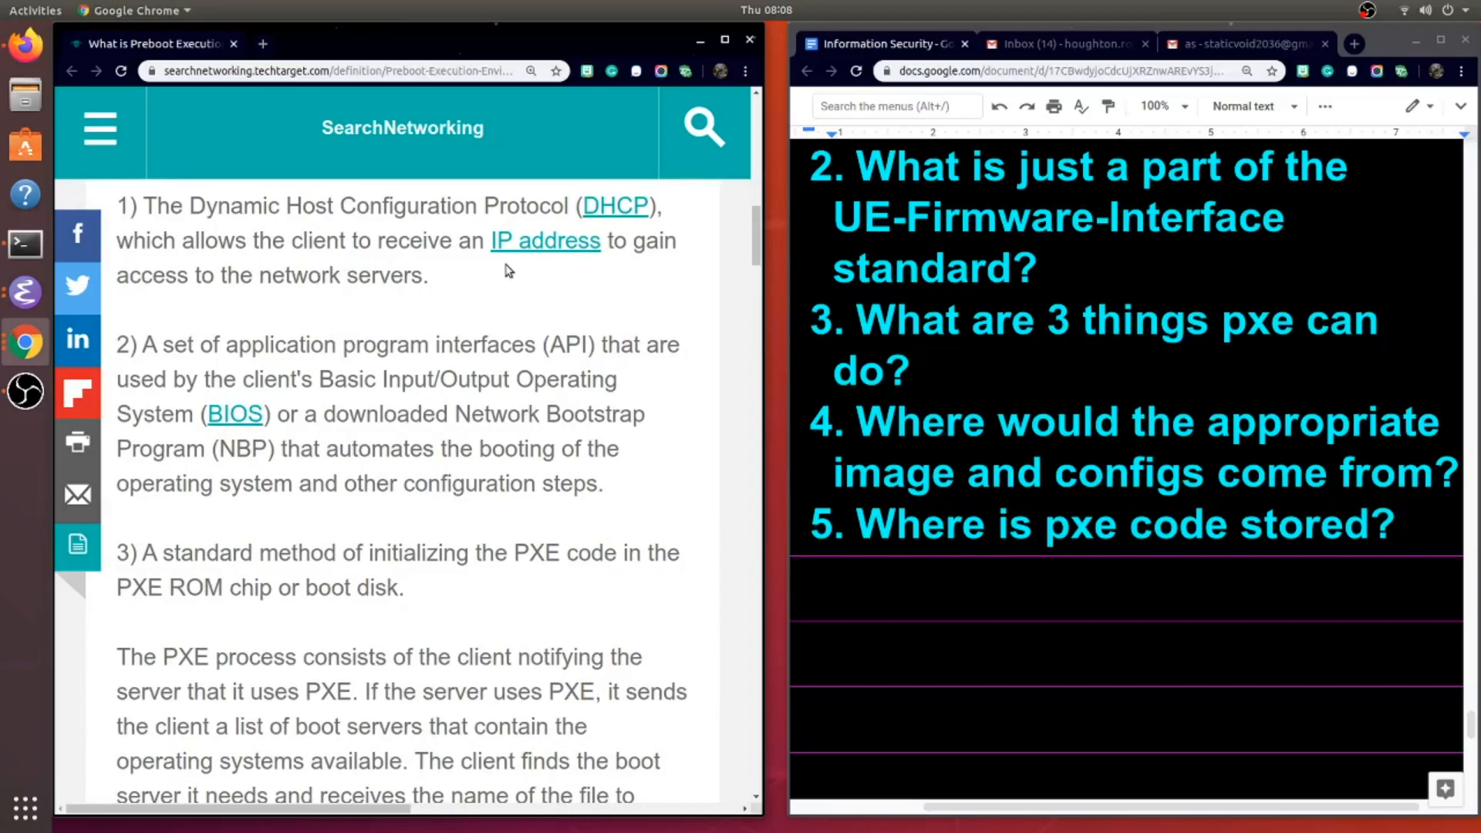
{"action": "mouse_move", "coordinate": [499, 290]}
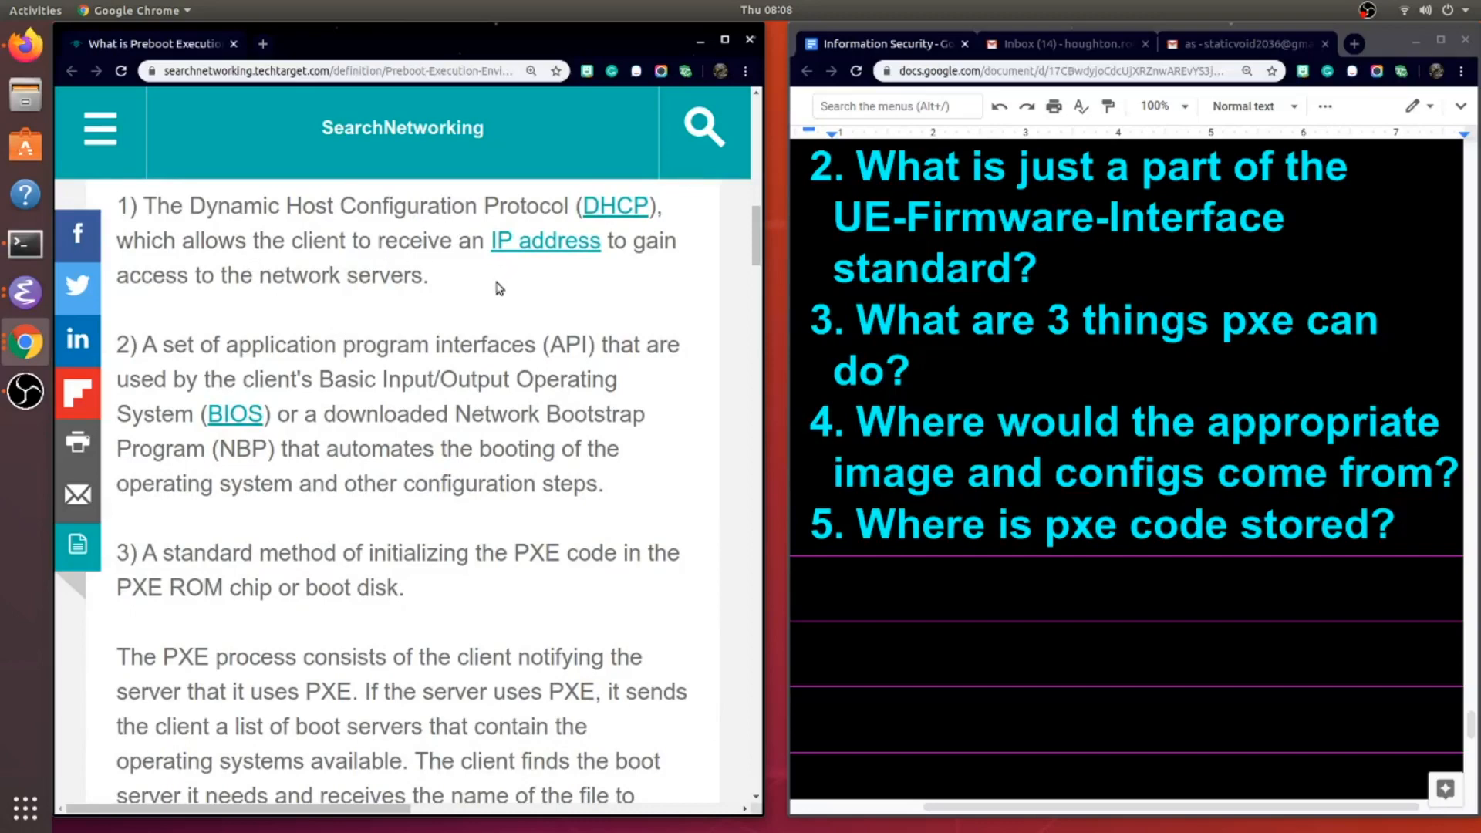
{"action": "left_click_drag", "start_coordinate": [293, 240], "coordinate": [427, 274]}
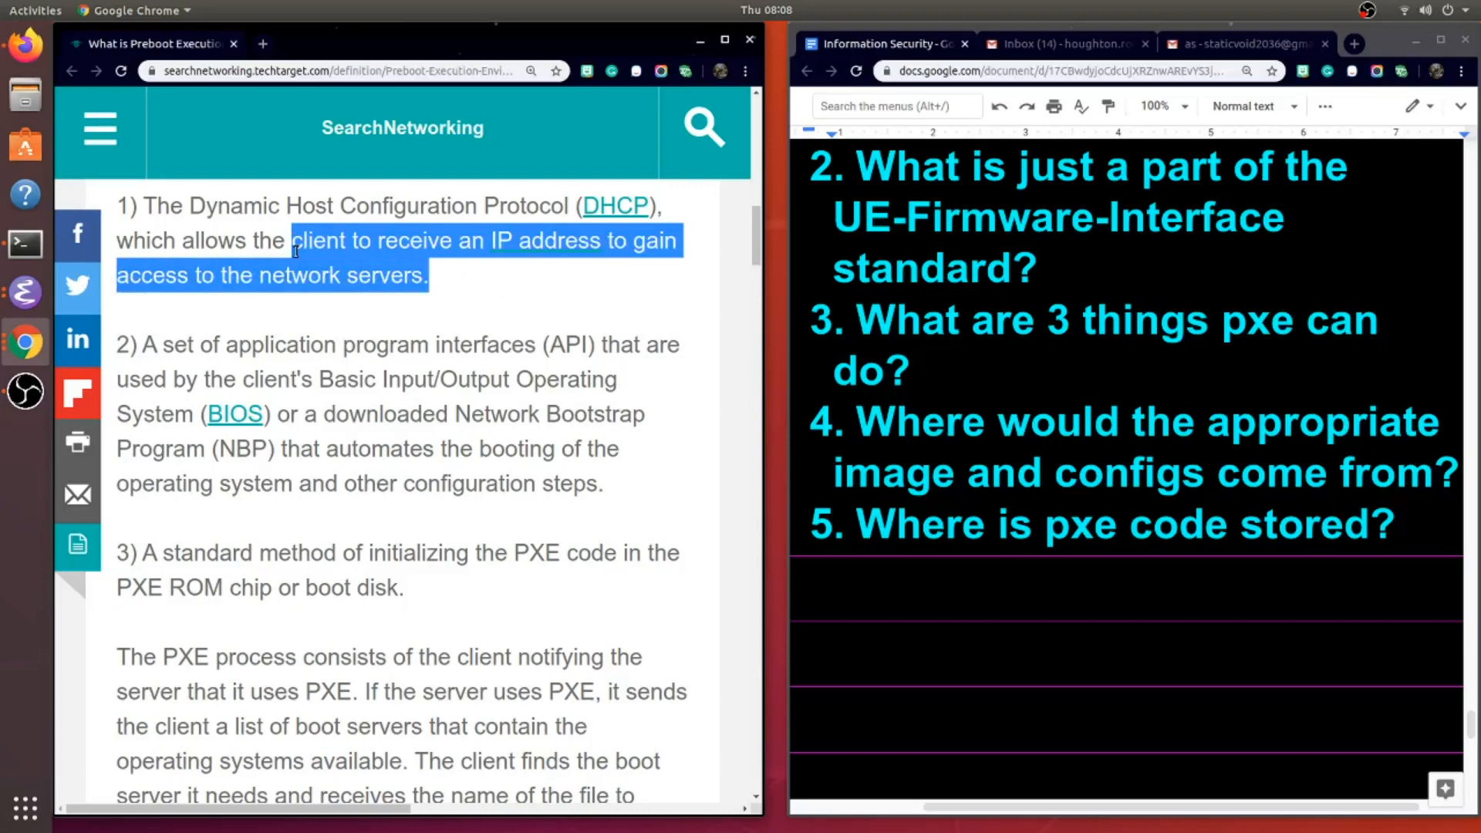
{"action": "mouse_move", "coordinate": [302, 318]}
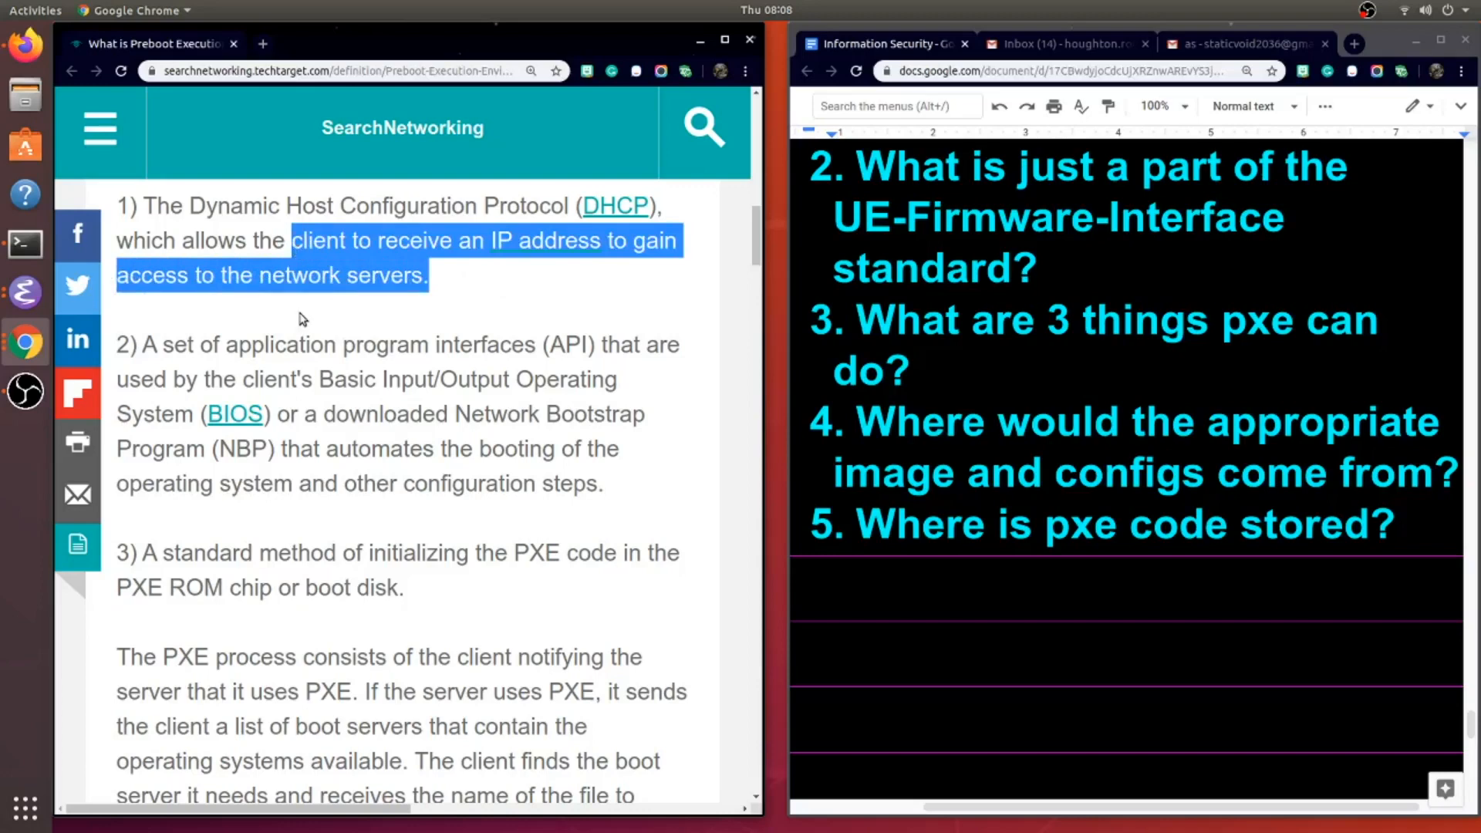
{"action": "mouse_move", "coordinate": [138, 354]}
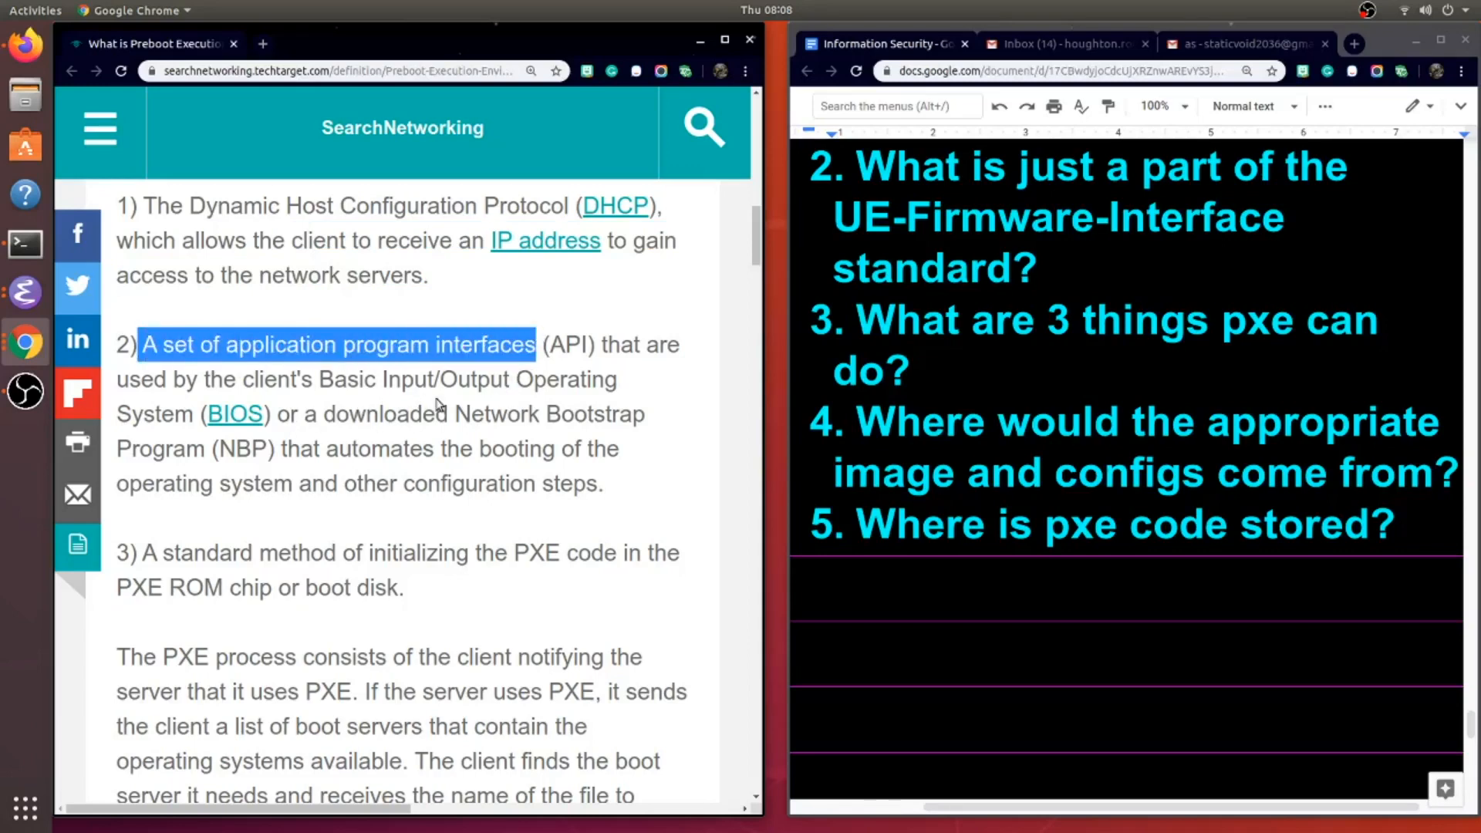
{"action": "mouse_move", "coordinate": [348, 471]}
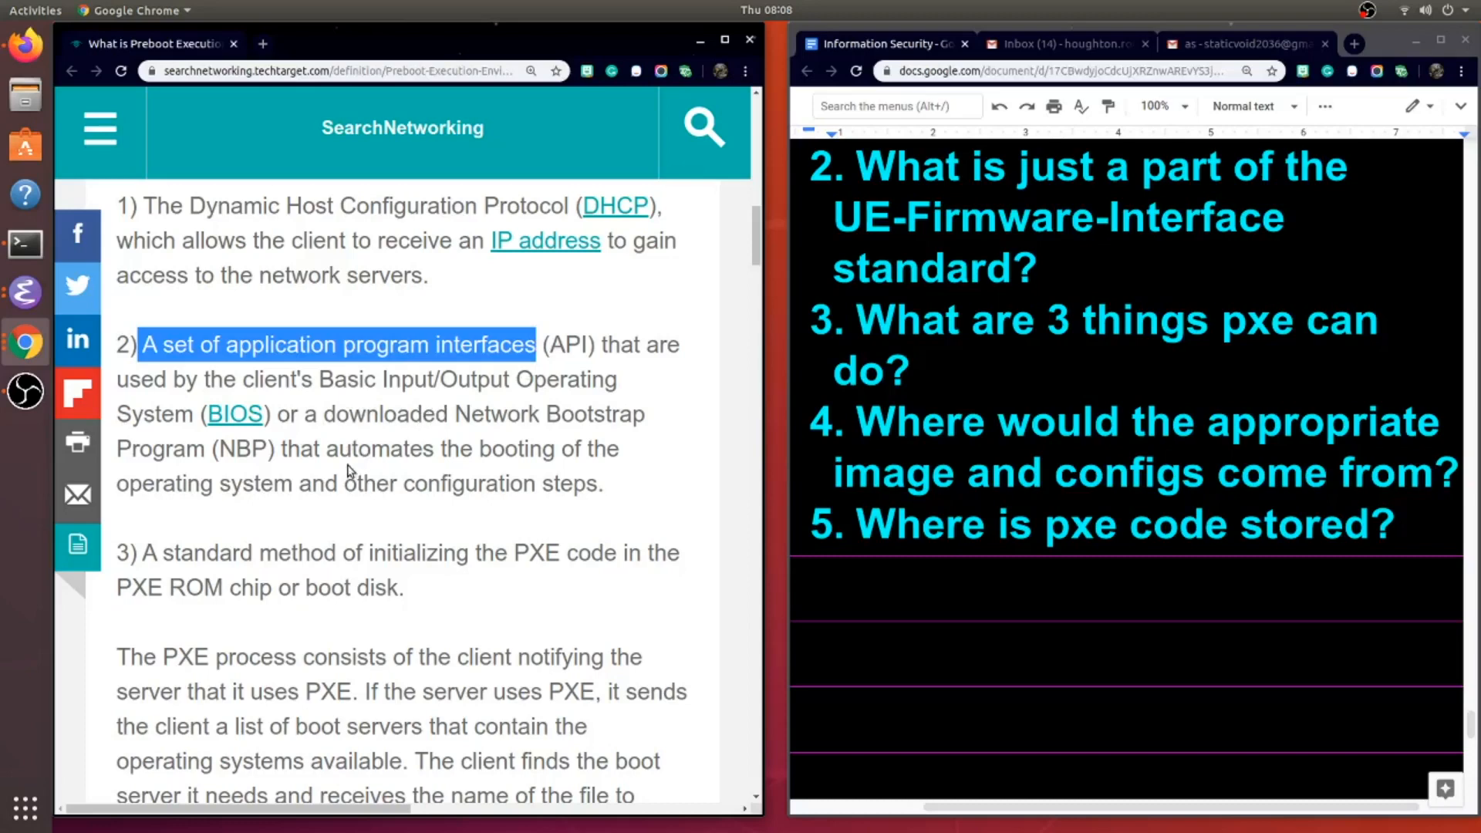
{"action": "mouse_move", "coordinate": [445, 495]}
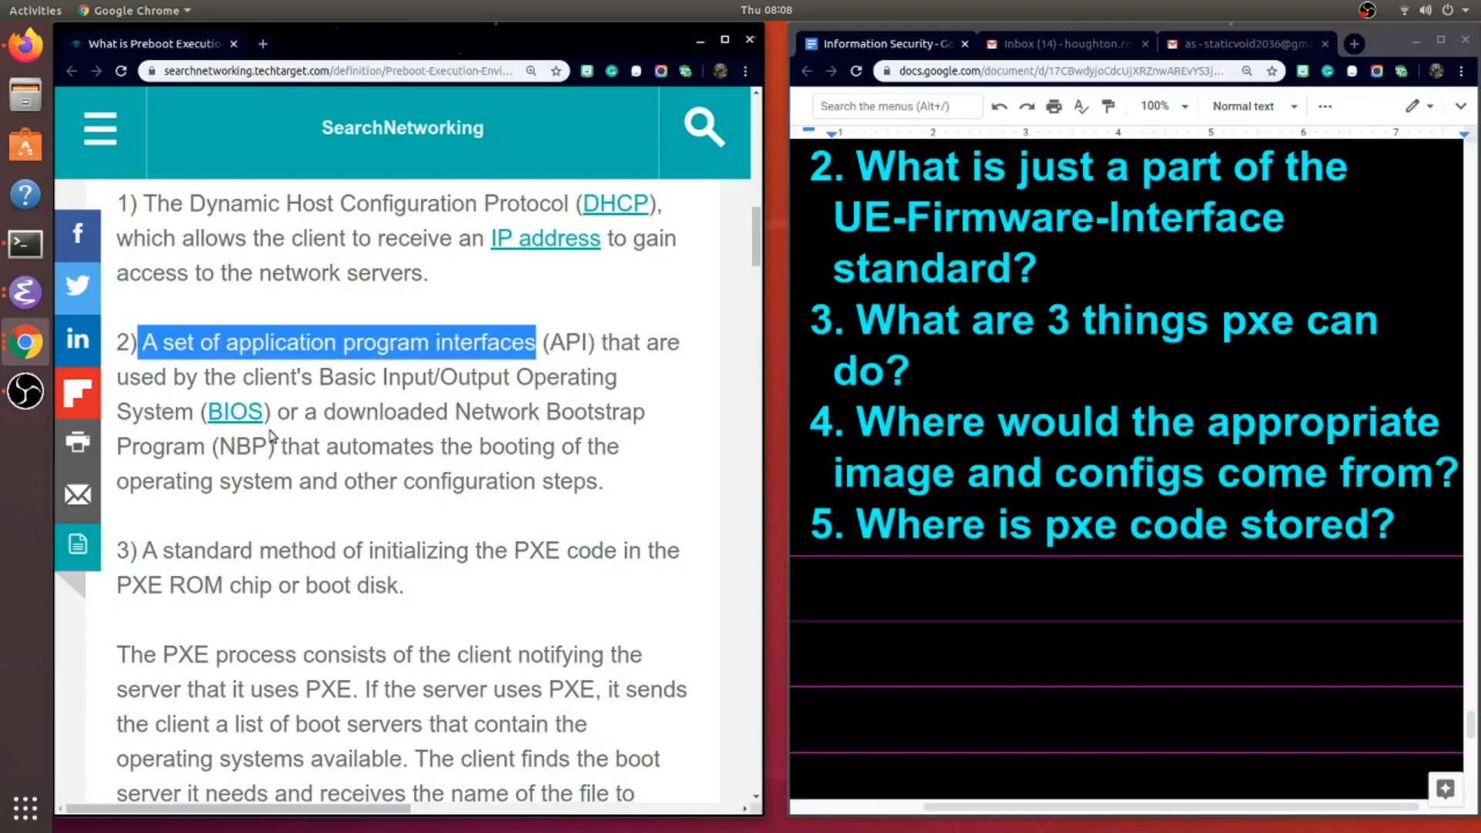
- Highlight the article's definition item about the PXE ROM chip
{"action": "scroll", "scroll_direction": "down", "scroll_amount": 3}
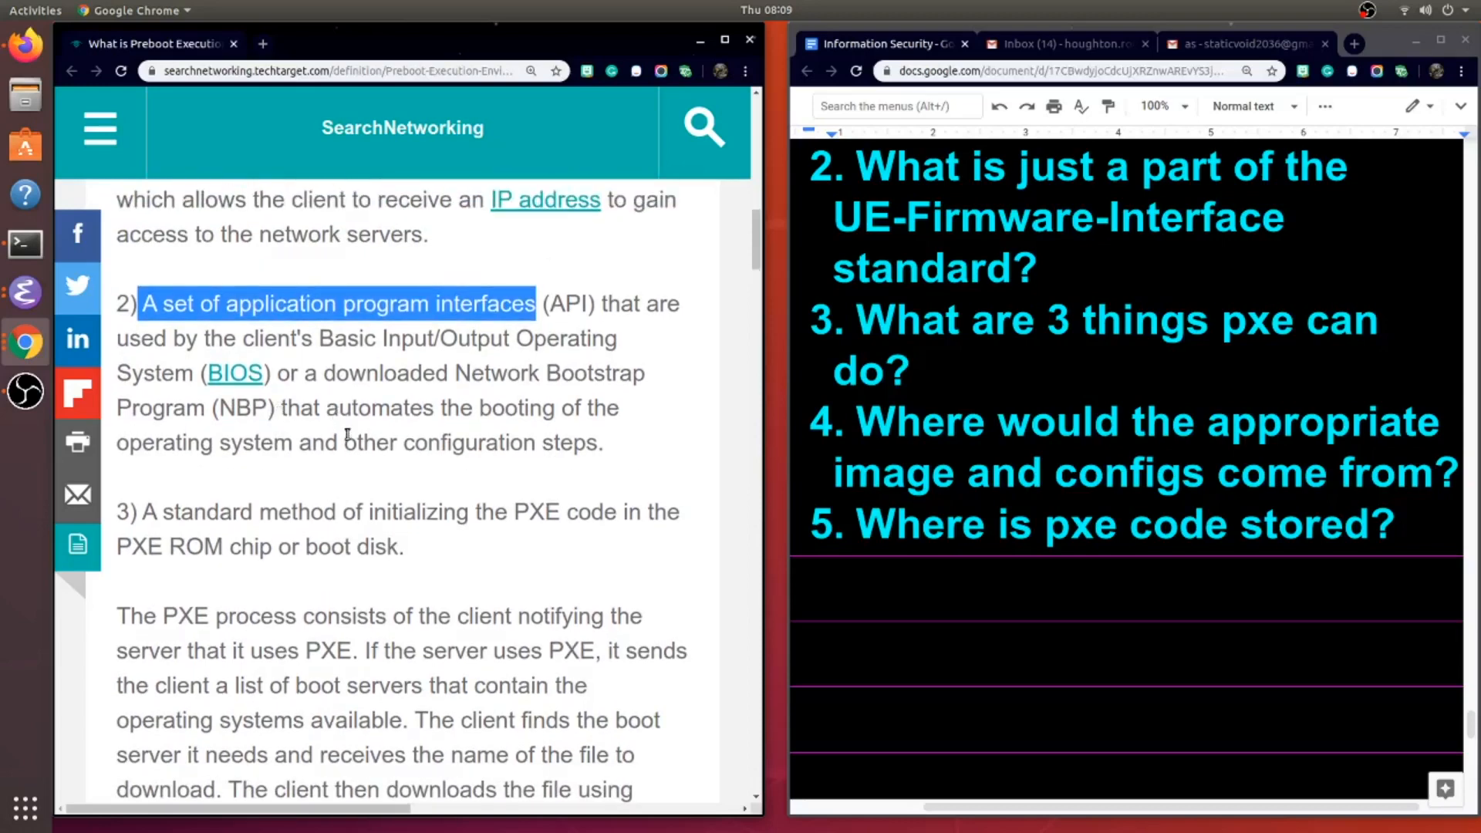
{"action": "scroll", "scroll_direction": "down", "scroll_amount": 3}
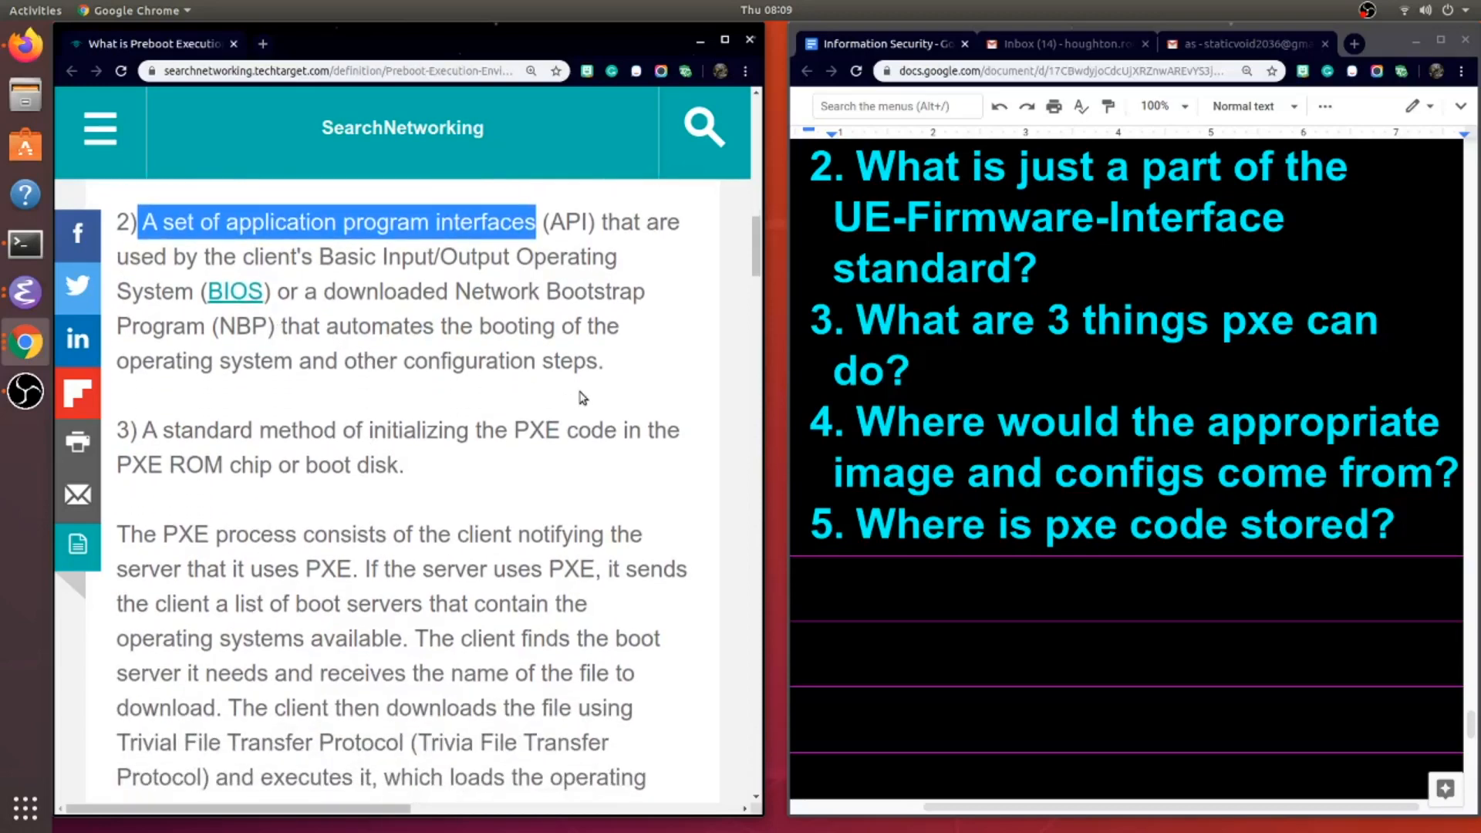
{"action": "left_click", "coordinate": [378, 227]}
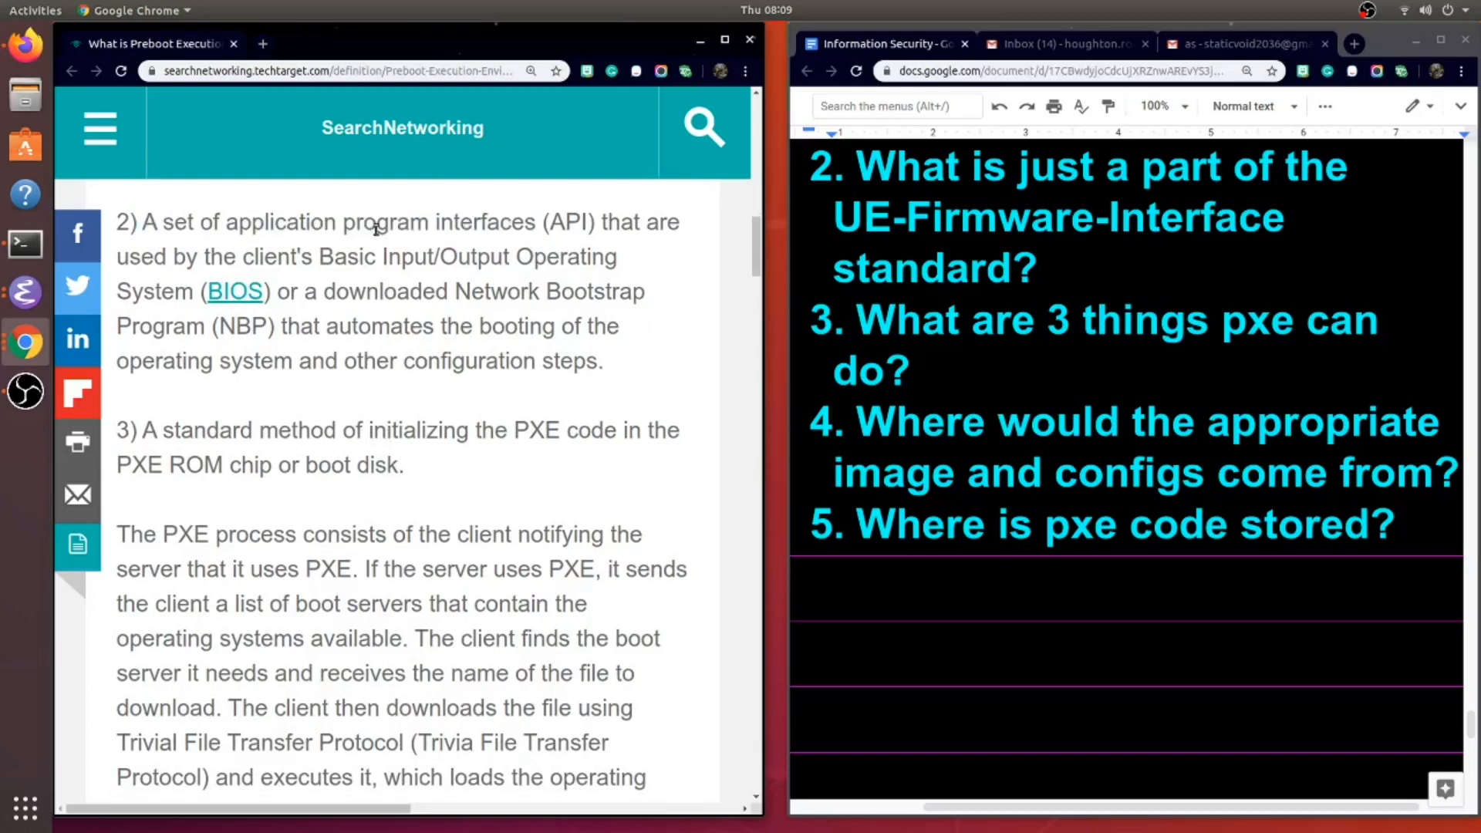
{"action": "left_click_drag", "start_coordinate": [225, 222], "coordinate": [472, 221]}
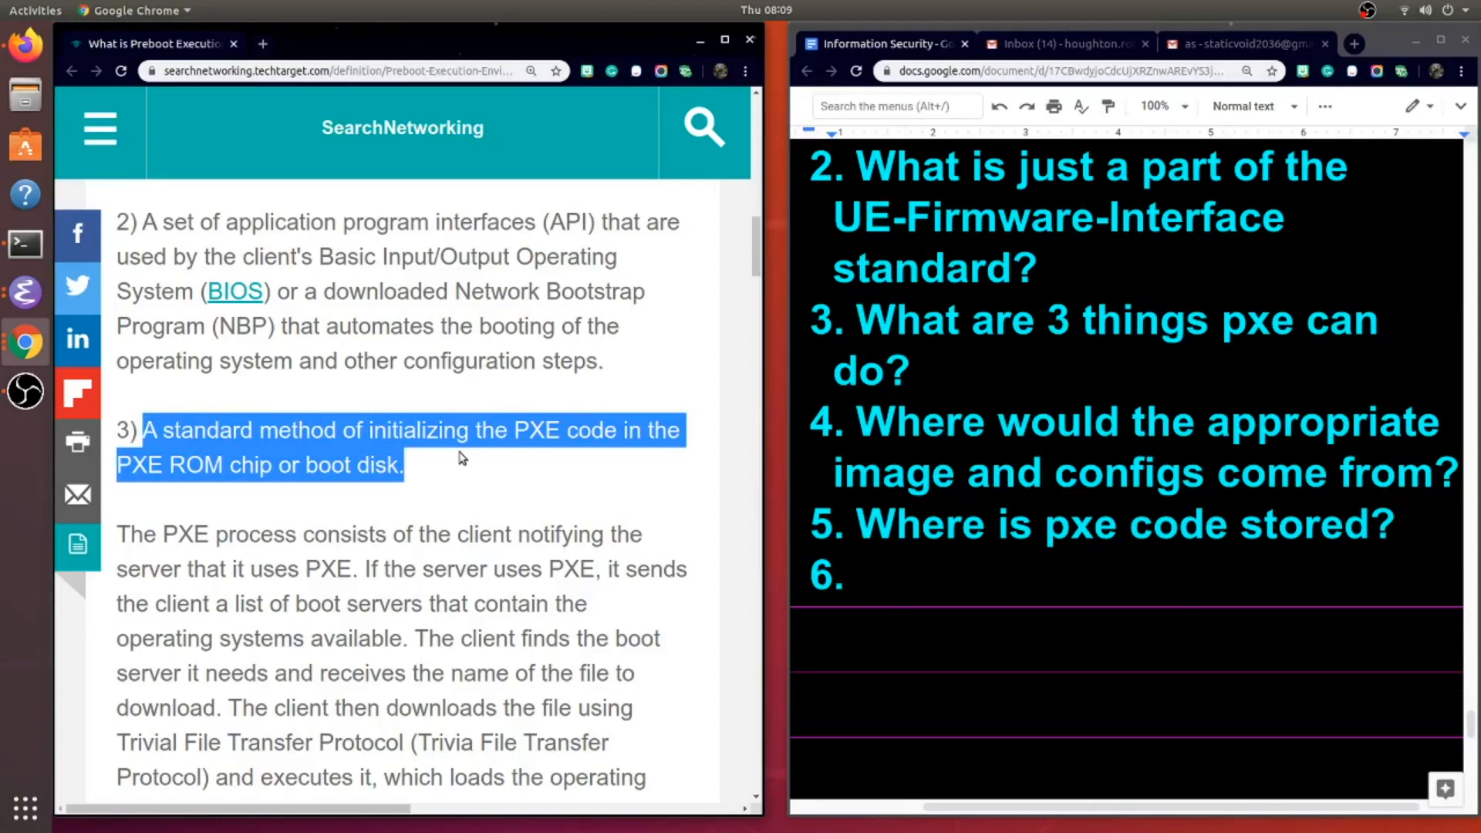
{"action": "scroll", "scroll_direction": "down", "scroll_amount": 3}
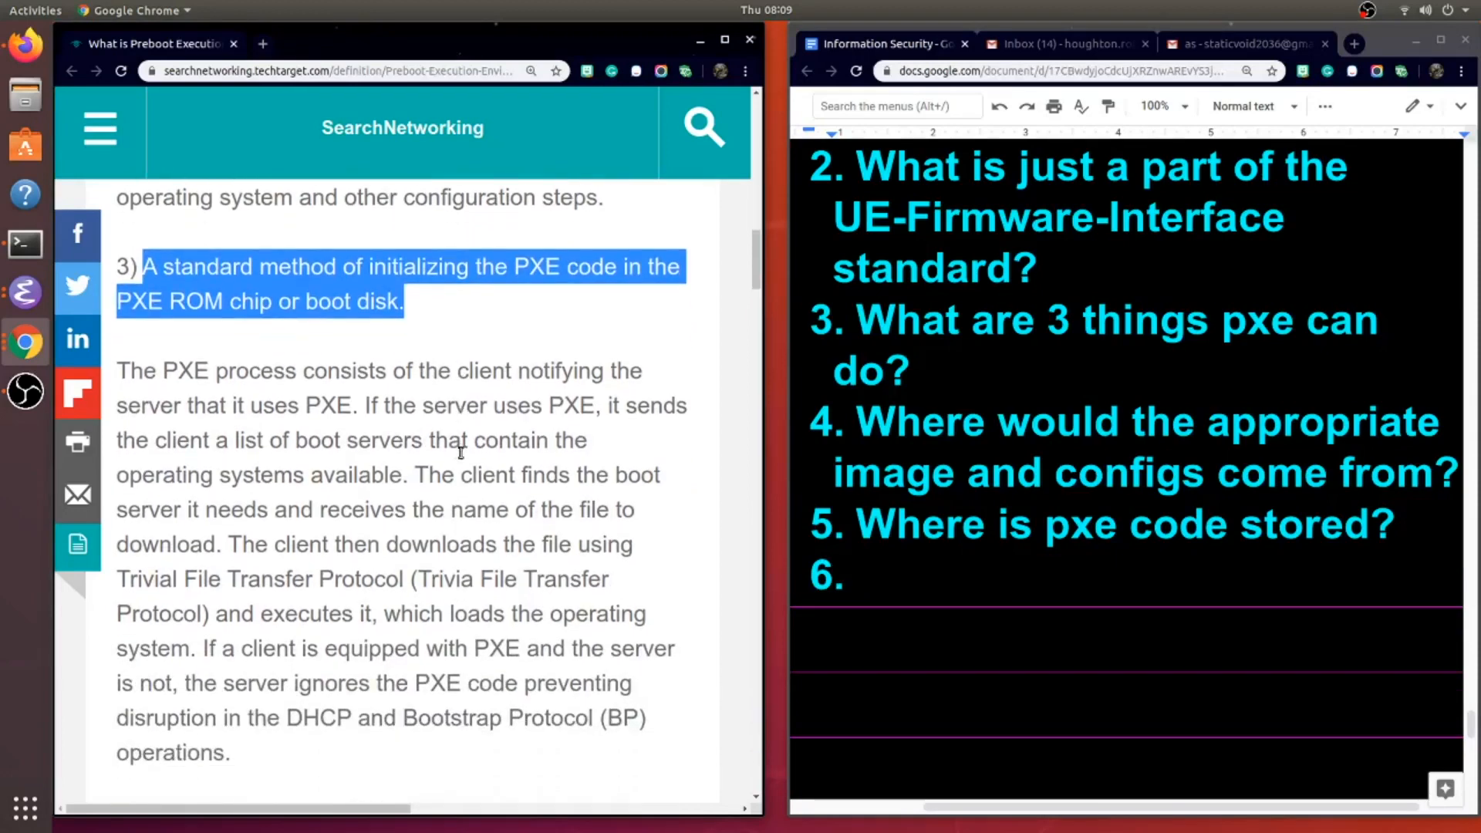
{"action": "mouse_move", "coordinate": [195, 342]}
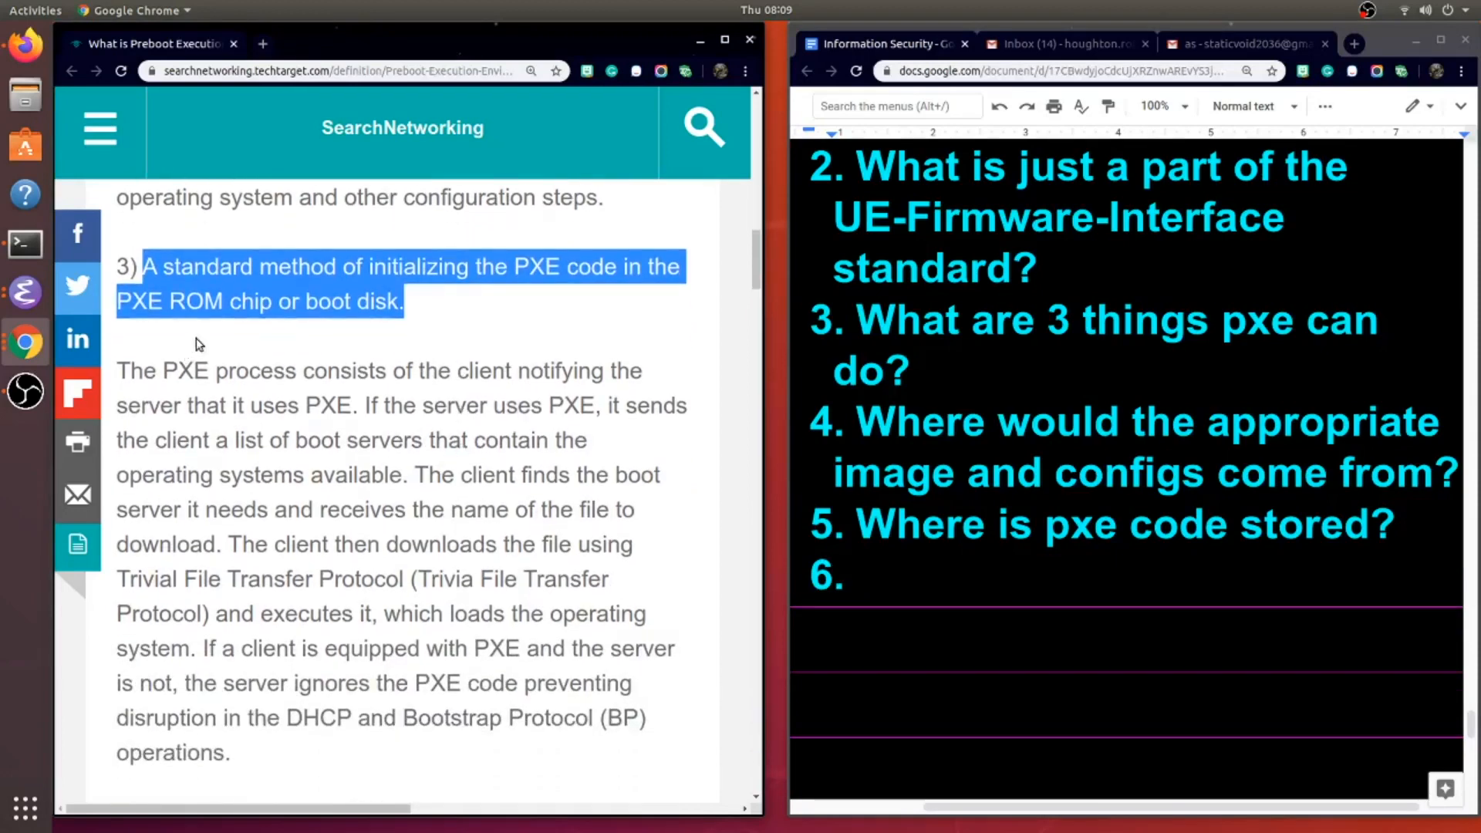
{"action": "mouse_move", "coordinate": [476, 325]}
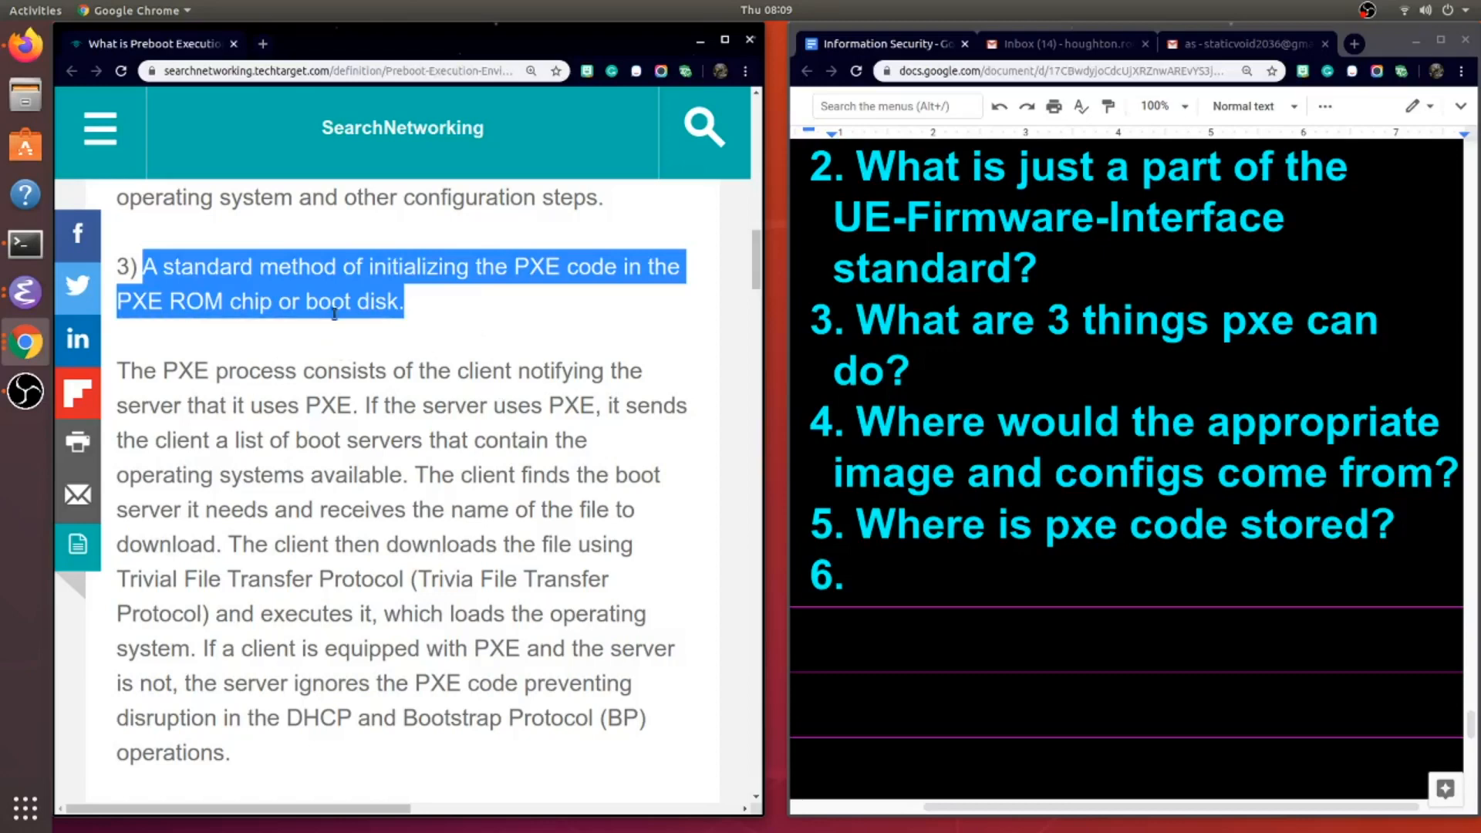
{"action": "mouse_move", "coordinate": [505, 342]}
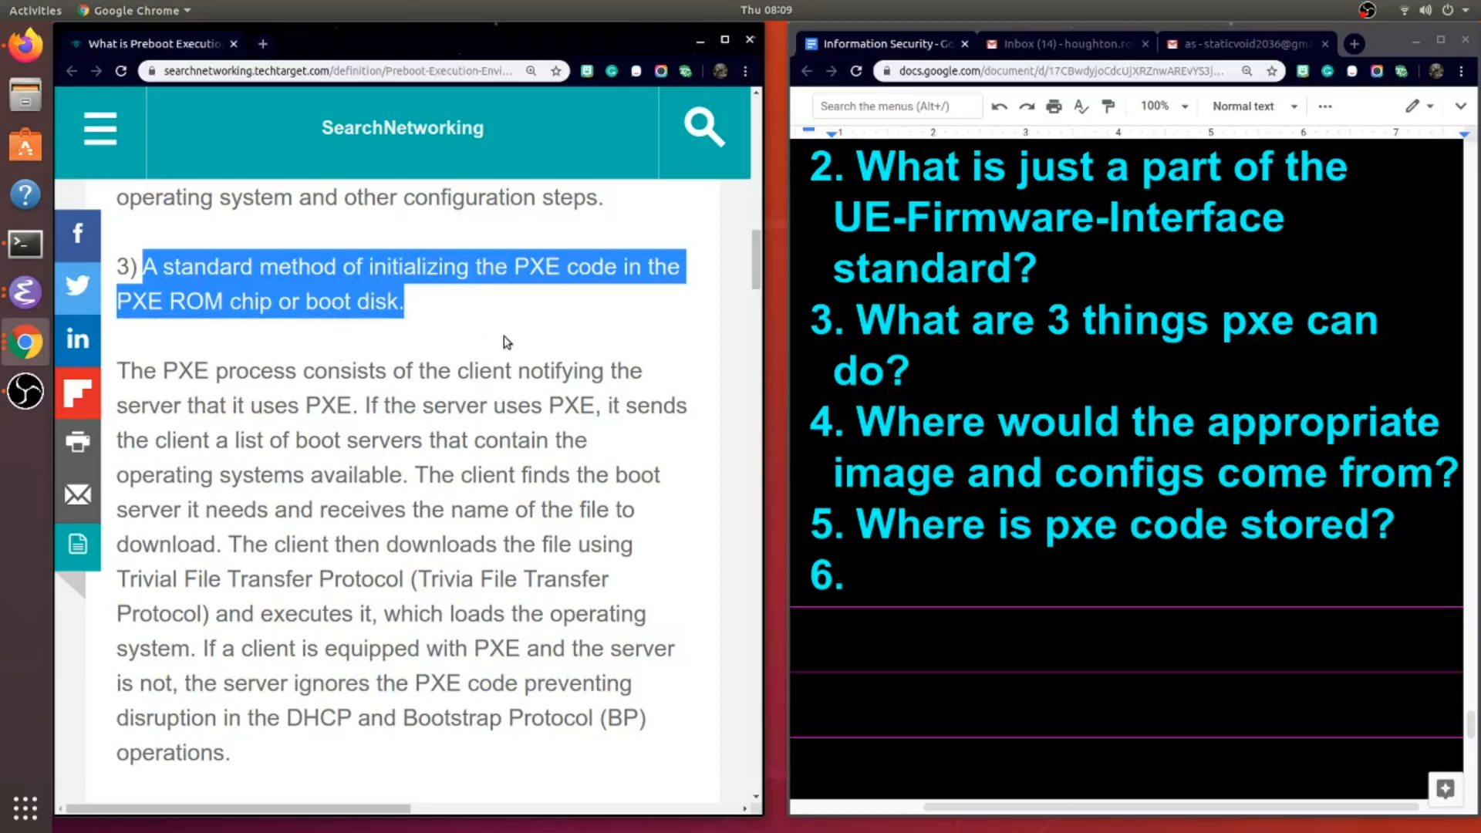
{"action": "mouse_move", "coordinate": [316, 430]}
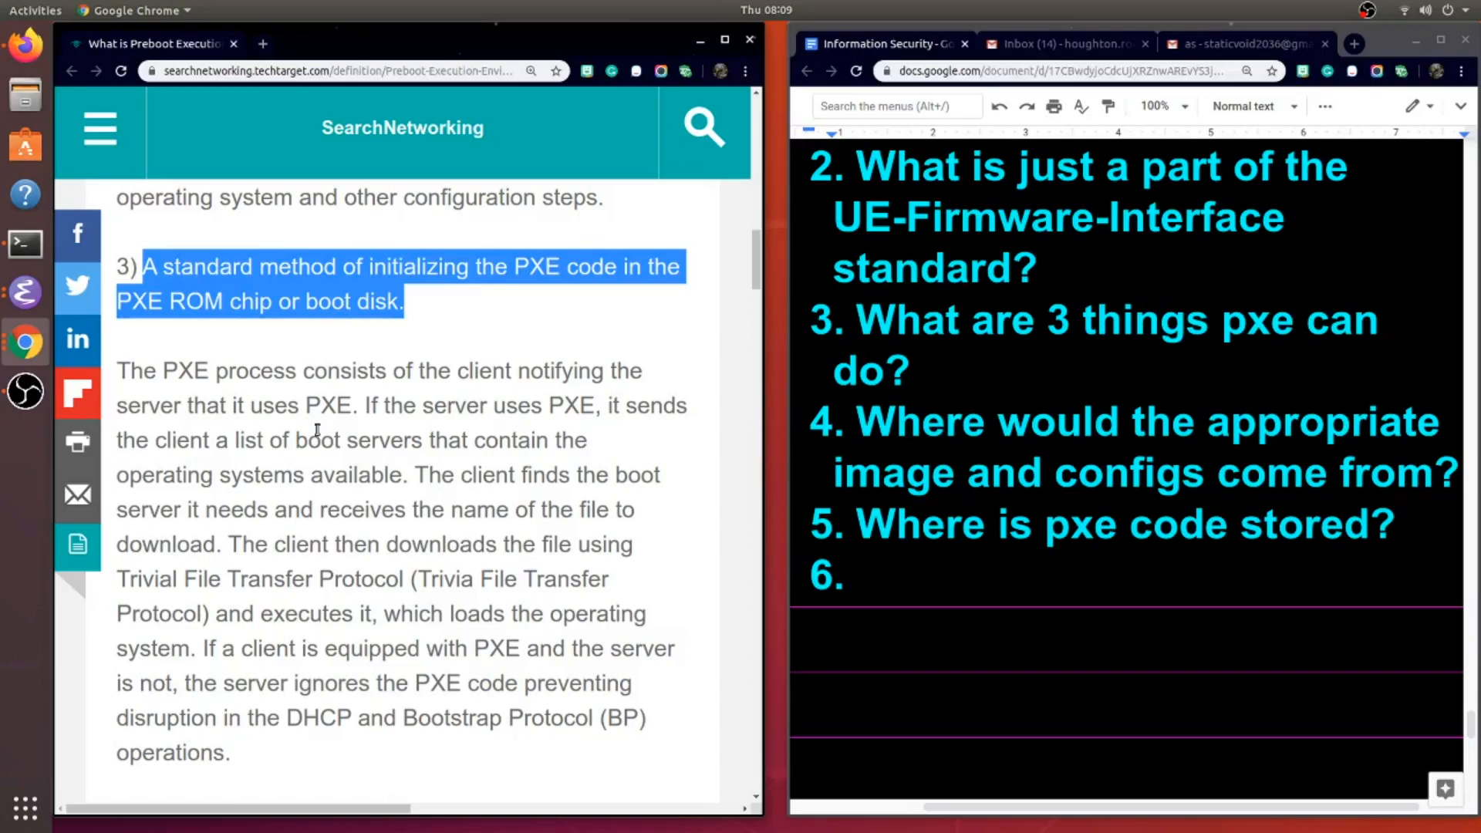
{"action": "mouse_move", "coordinate": [317, 397]}
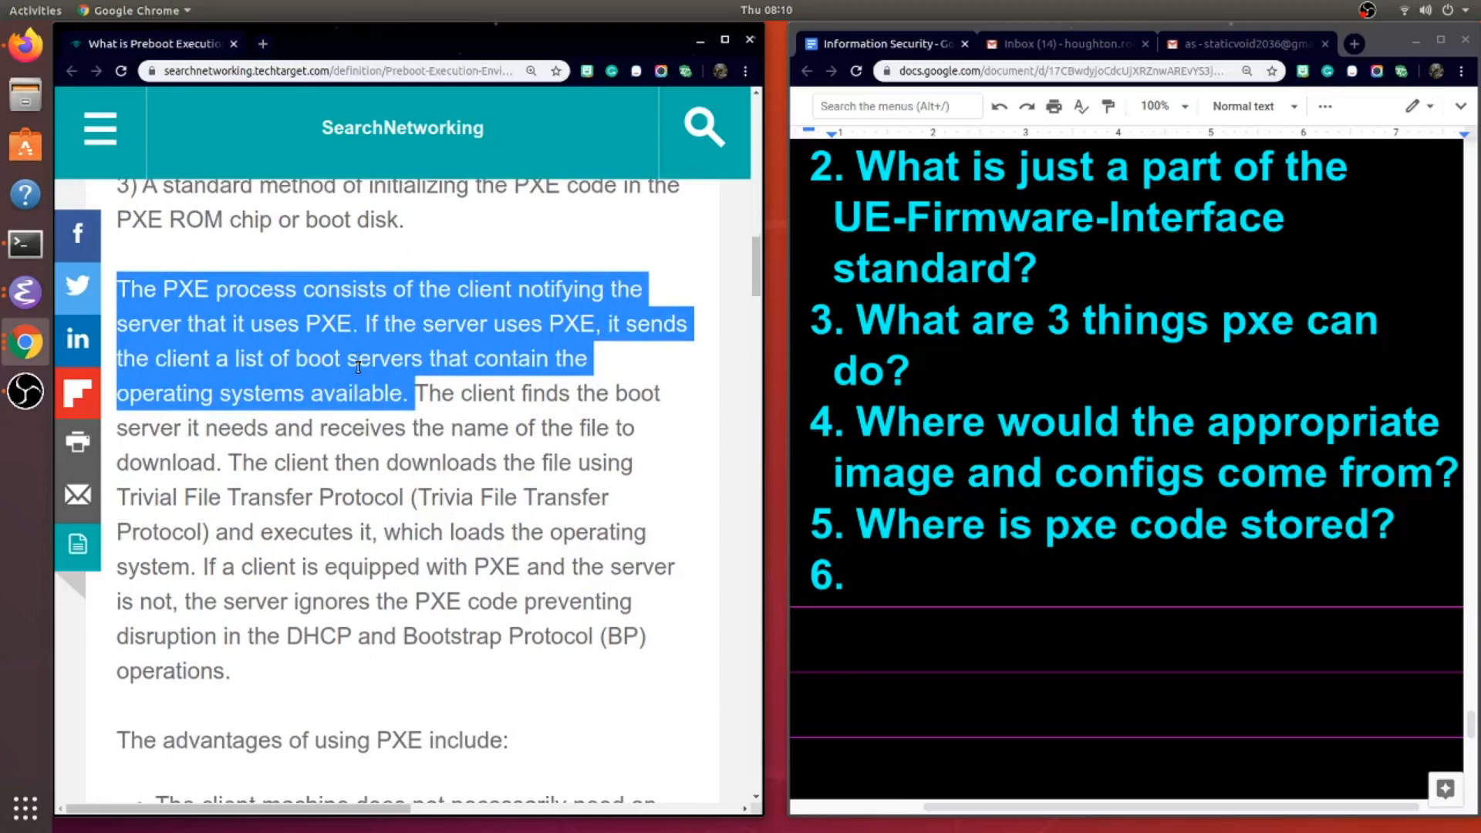
{"action": "scroll", "scroll_direction": "down", "scroll_amount": 3}
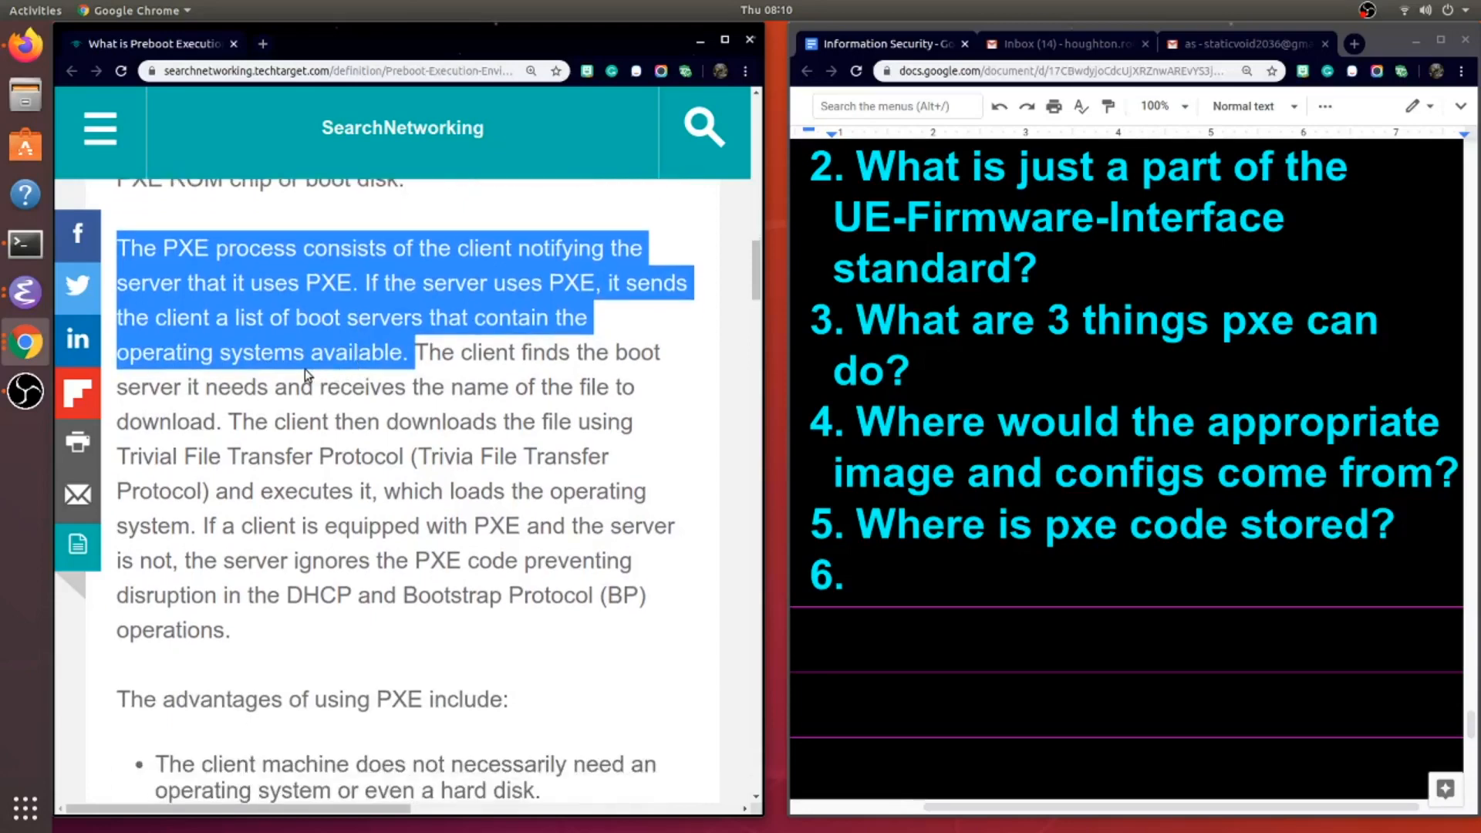
{"action": "mouse_move", "coordinate": [489, 342]}
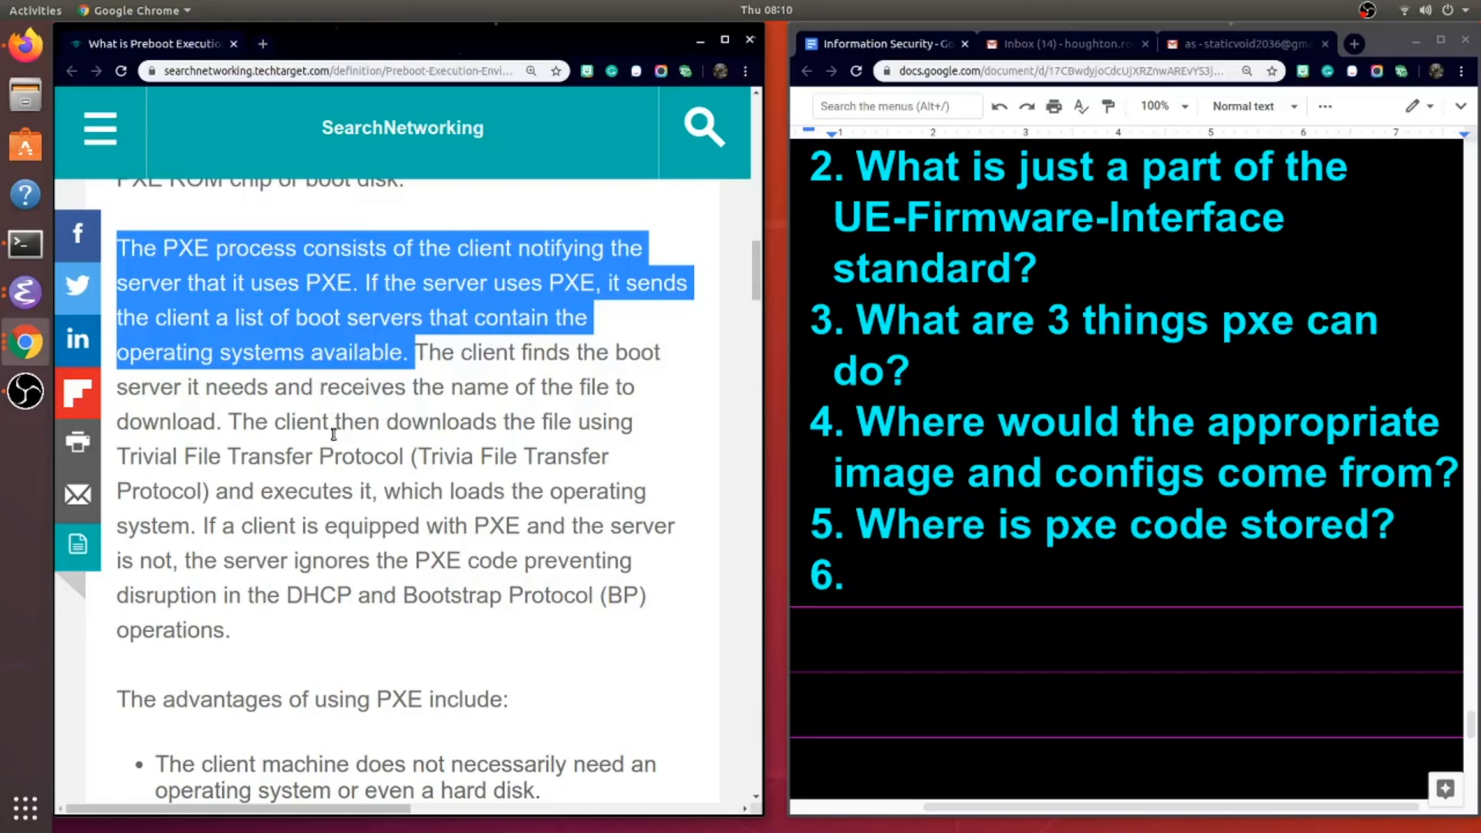
{"action": "scroll", "scroll_direction": "down", "scroll_amount": 3}
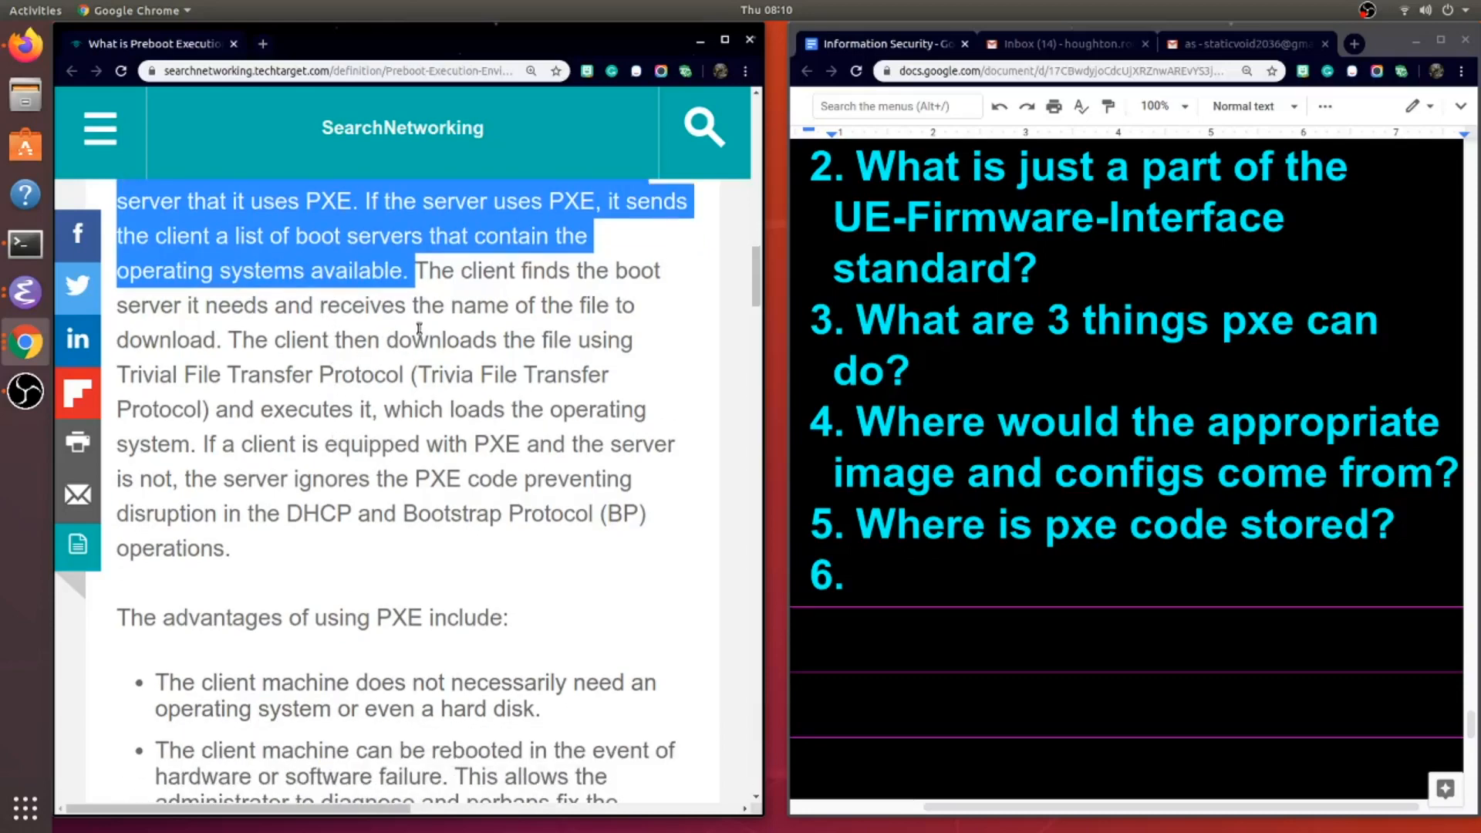
{"action": "mouse_move", "coordinate": [267, 307]}
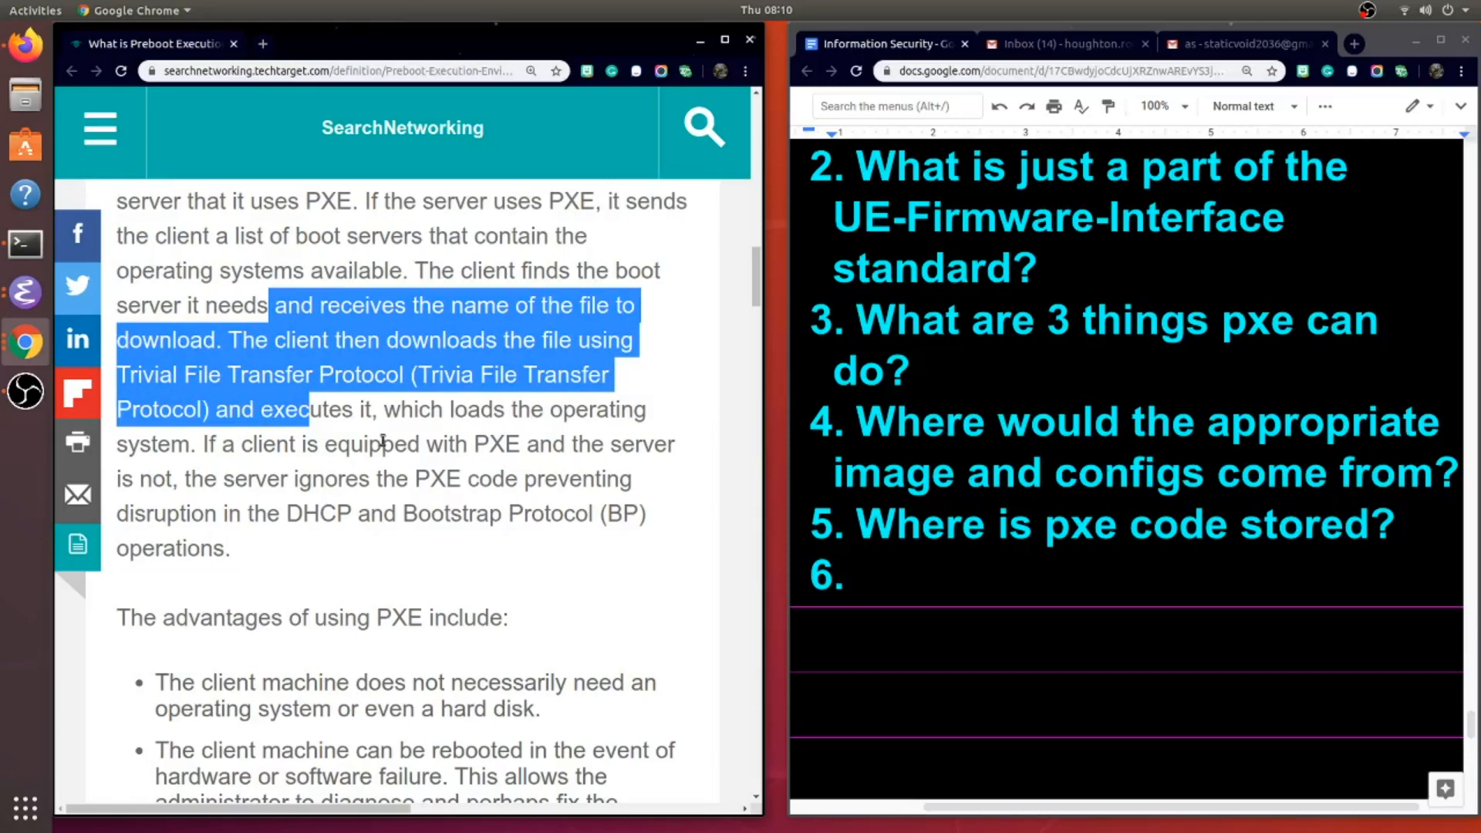
{"action": "mouse_move", "coordinate": [323, 428]}
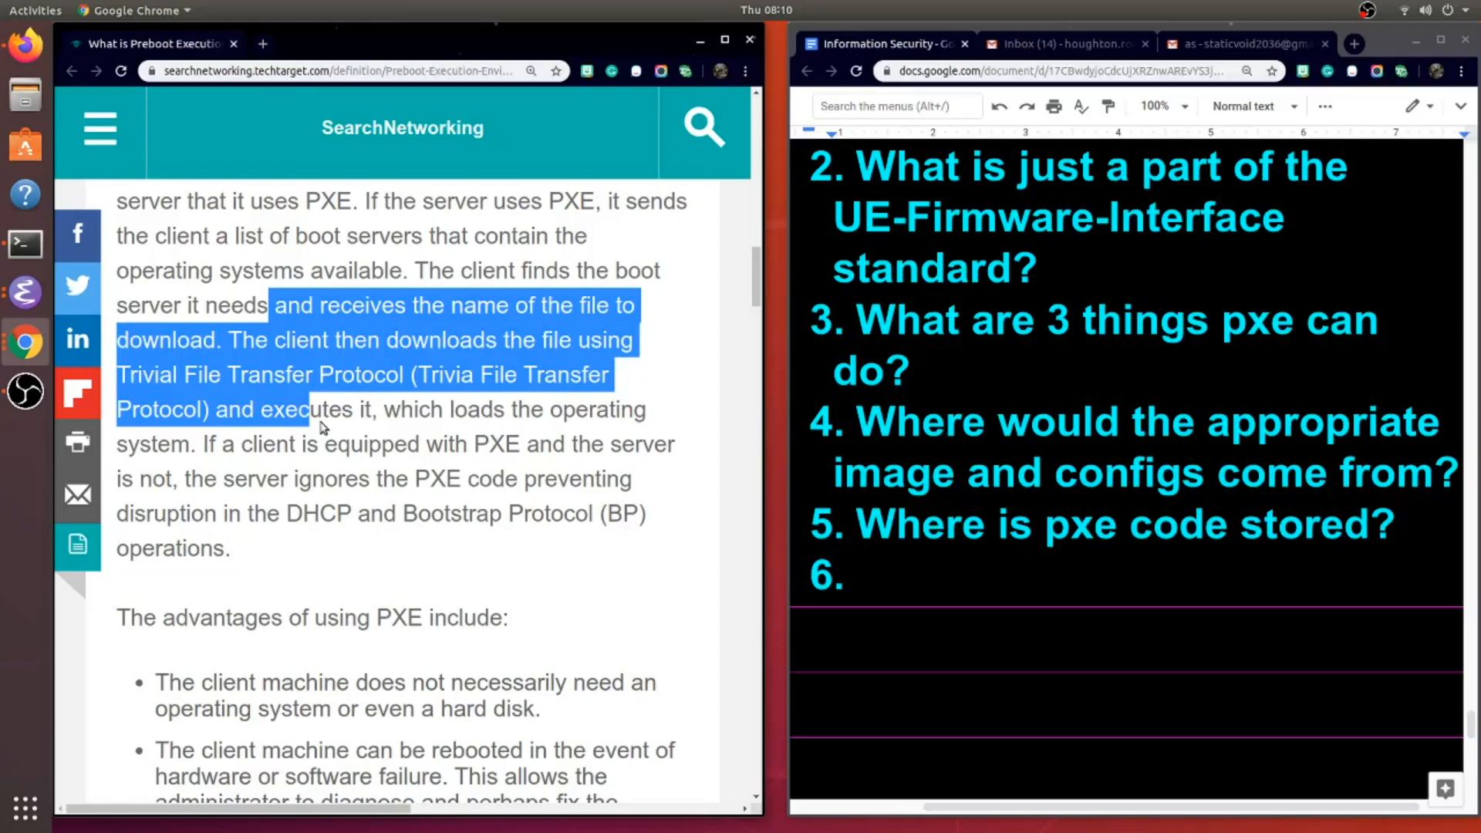
- Write question 6 on how a PXE client gets its OS image; highlight the servers-ignoring-PXE sentence
{"action": "type", "text": "How does a pxe client get the image for the operating system it needs?"}
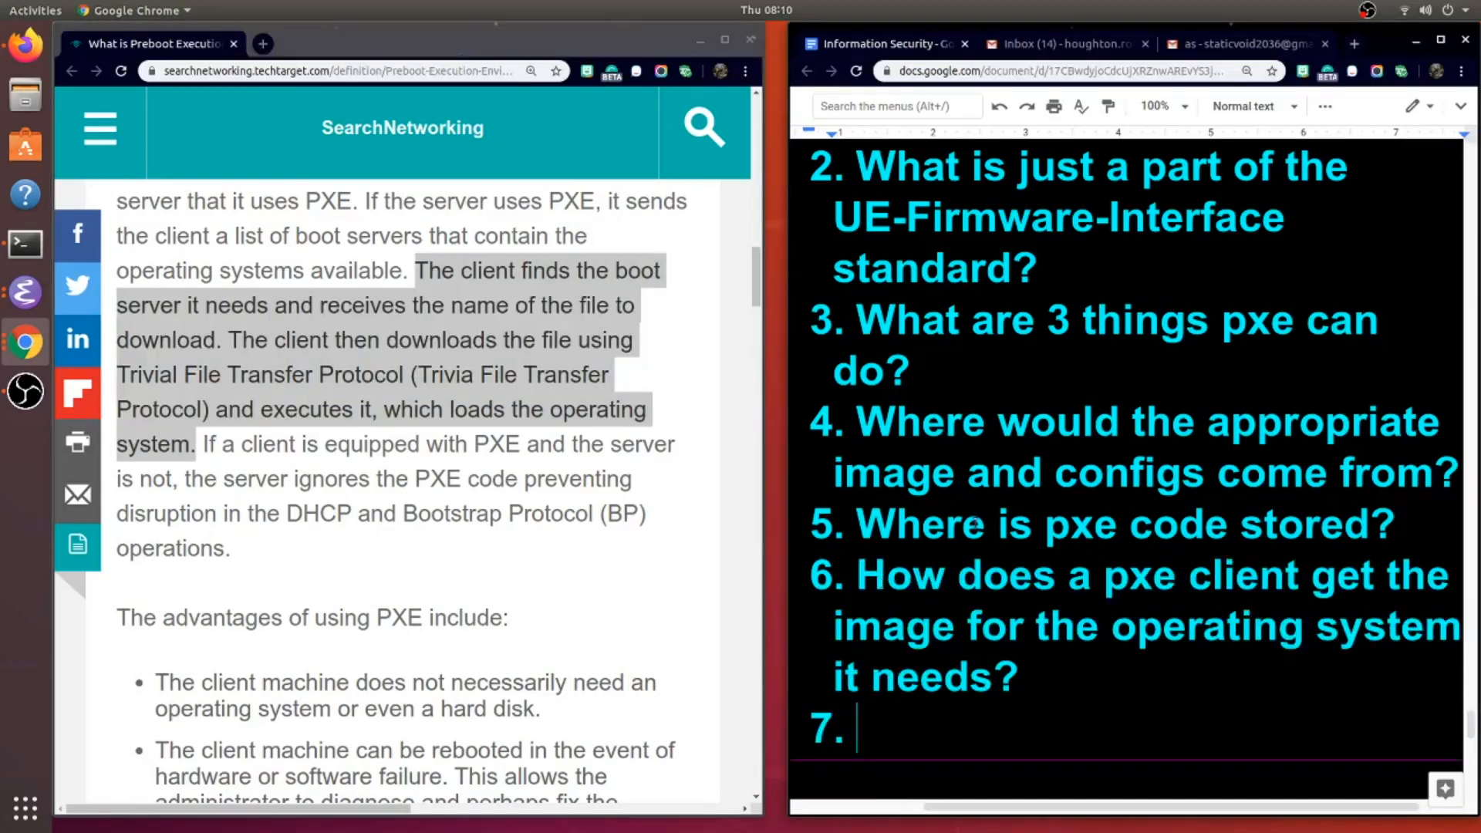
{"action": "scroll", "scroll_direction": "down", "scroll_amount": 3}
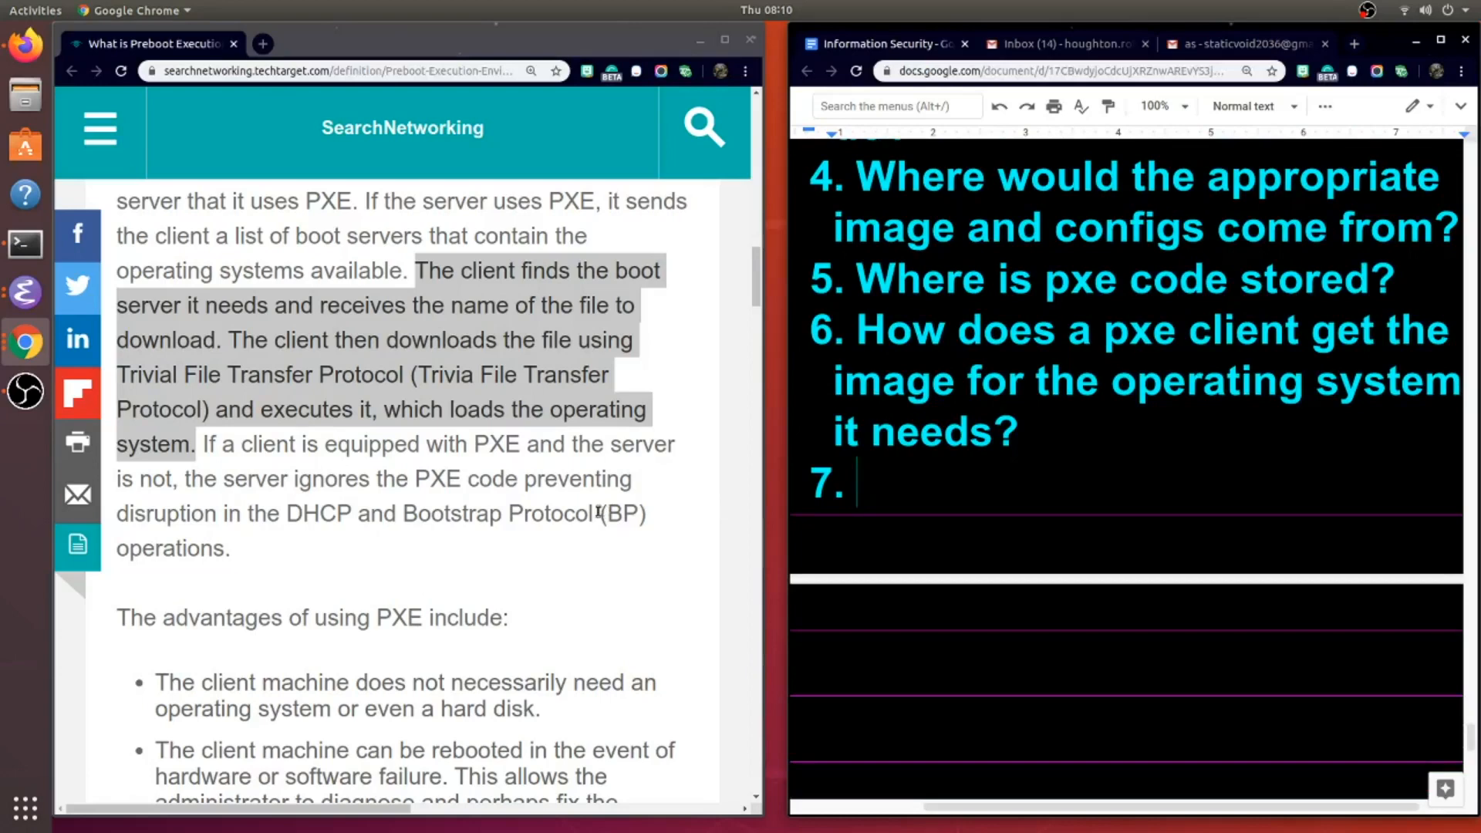
{"action": "mouse_move", "coordinate": [437, 505]}
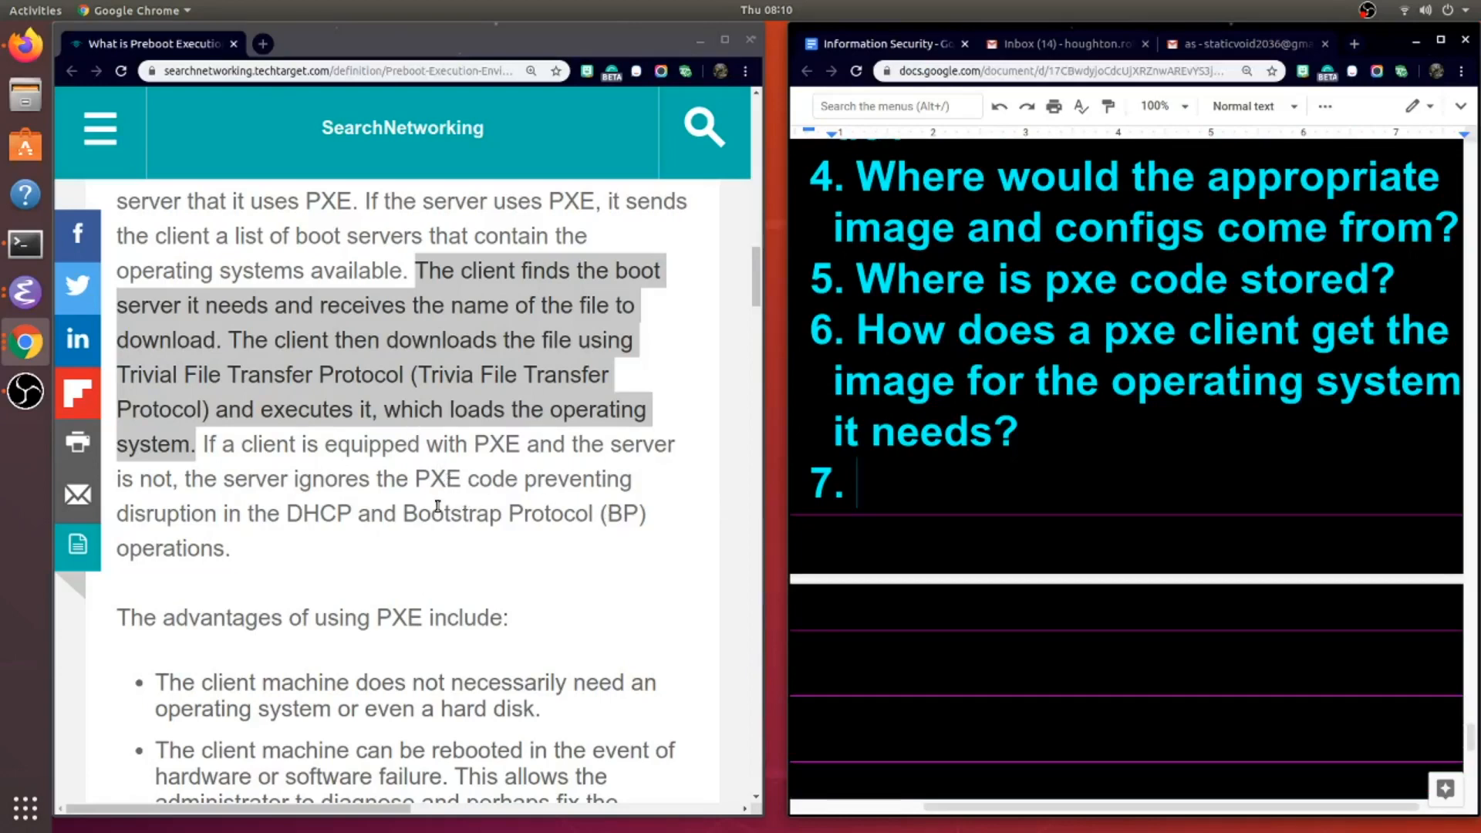
{"action": "mouse_move", "coordinate": [335, 470]}
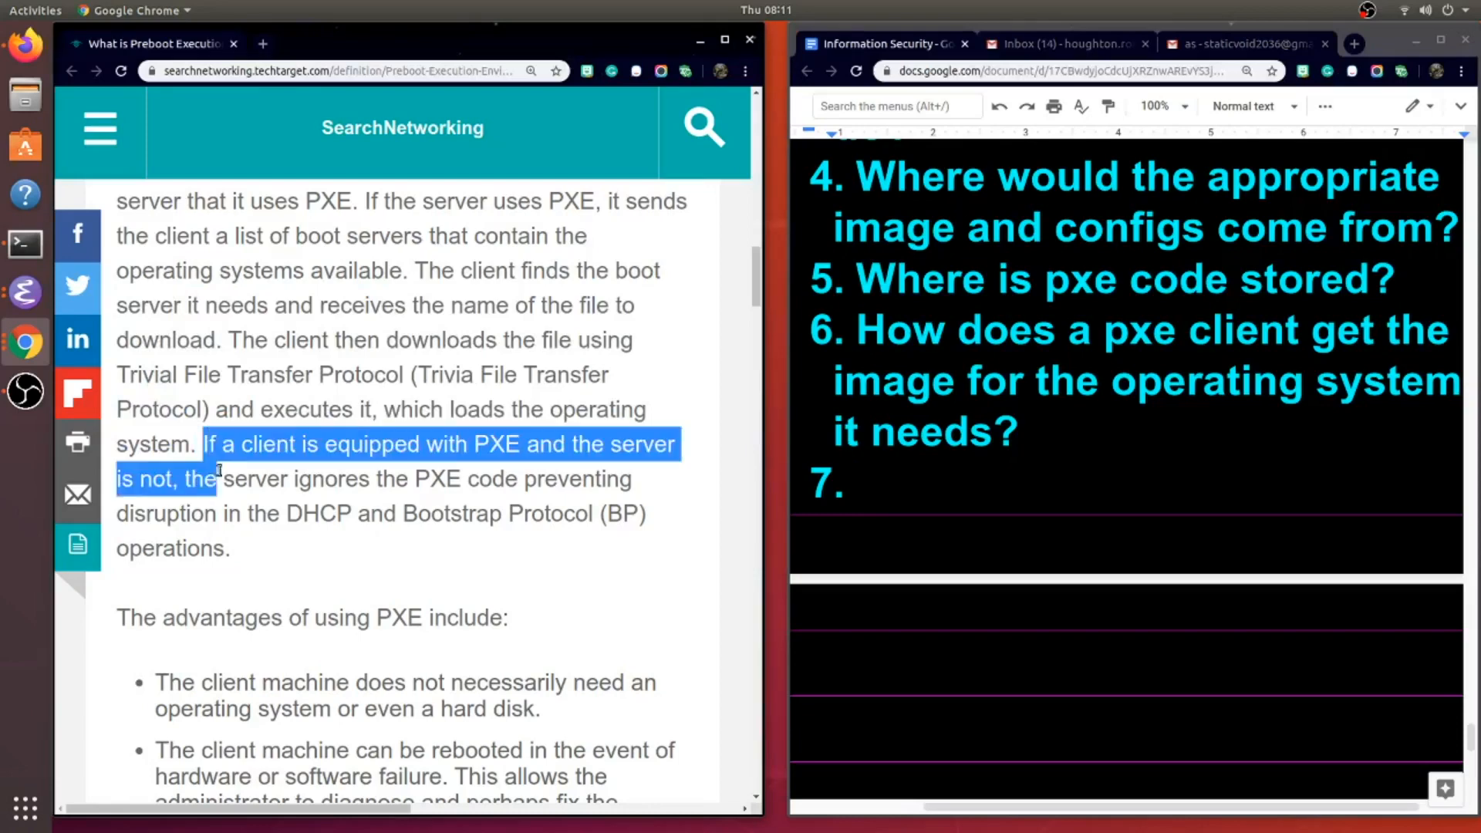
{"action": "left_click_drag", "start_coordinate": [217, 470], "coordinate": [232, 548]}
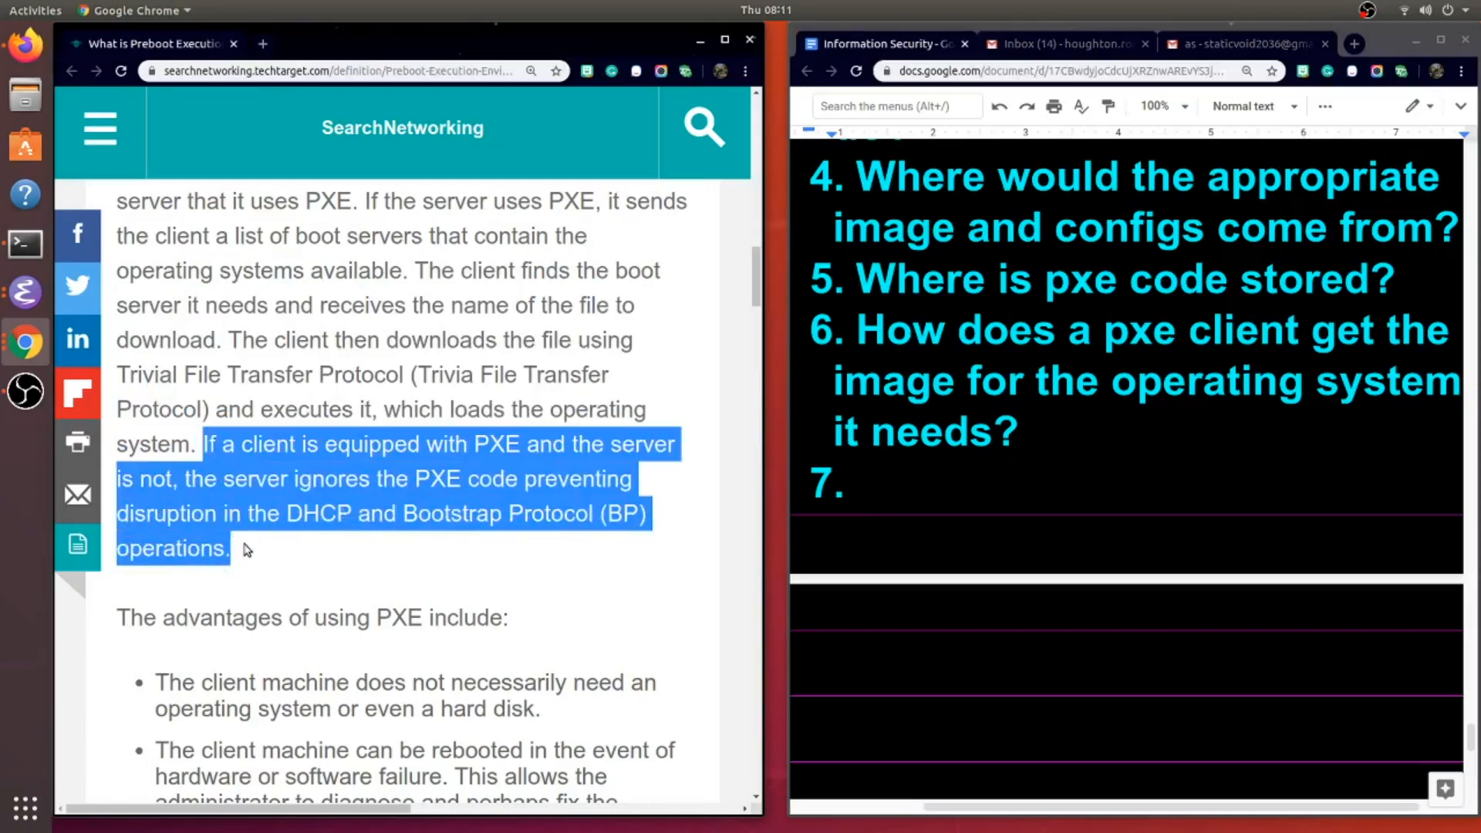
{"action": "scroll", "scroll_direction": "down", "scroll_amount": 3}
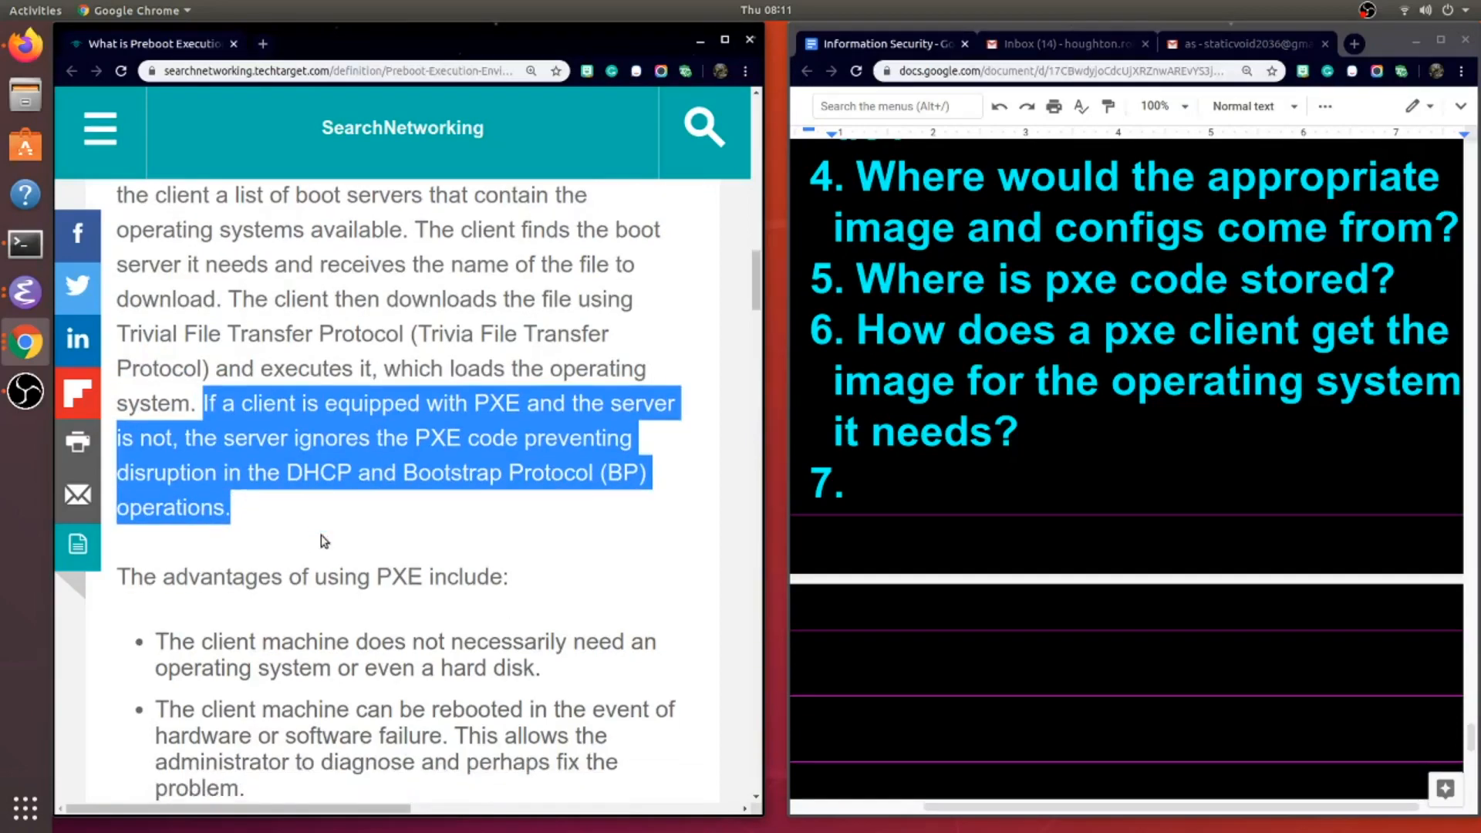
{"action": "scroll", "scroll_direction": "down", "scroll_amount": 3}
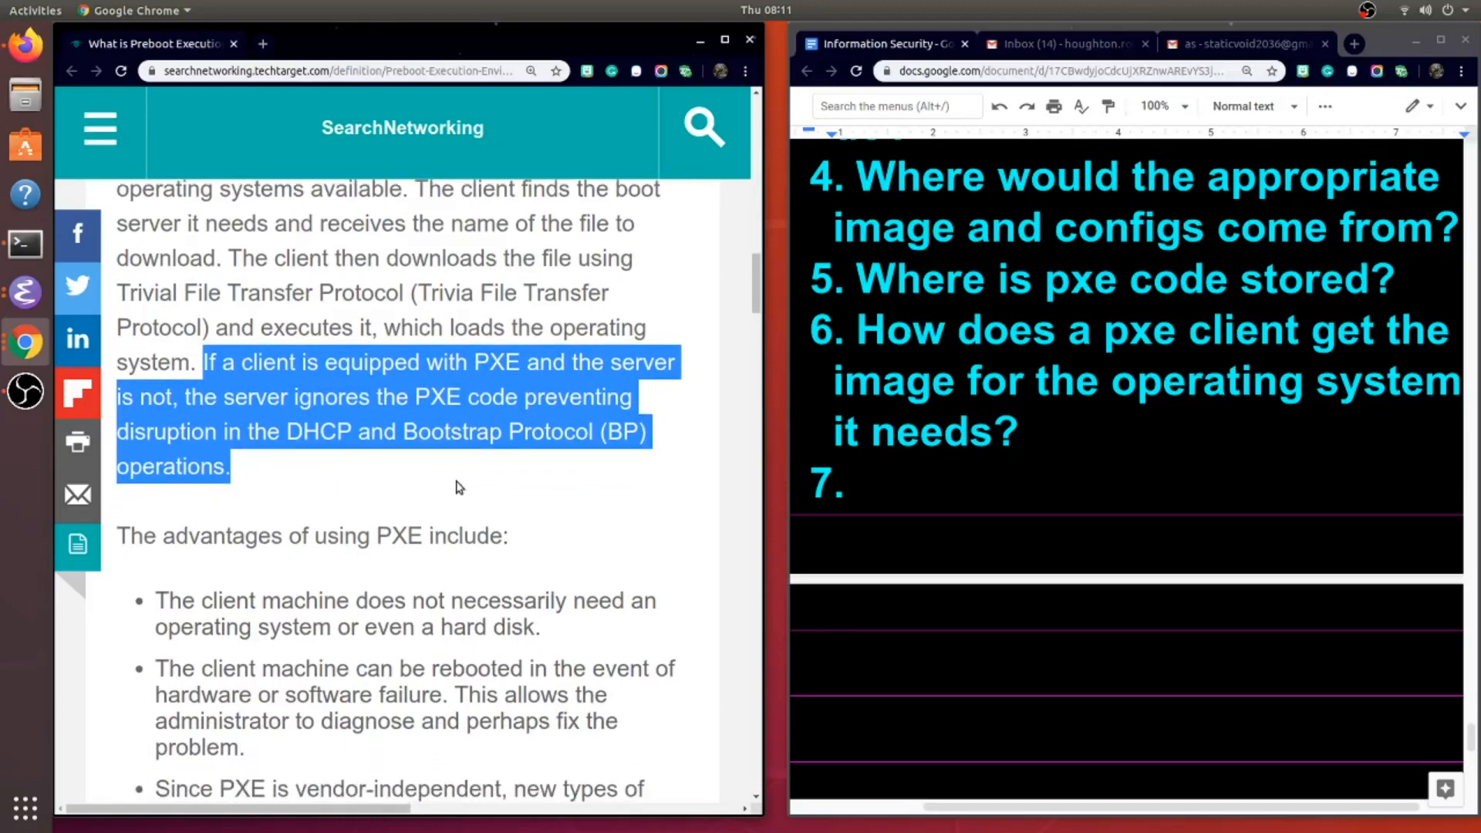
{"action": "scroll", "scroll_direction": "down", "scroll_amount": 3}
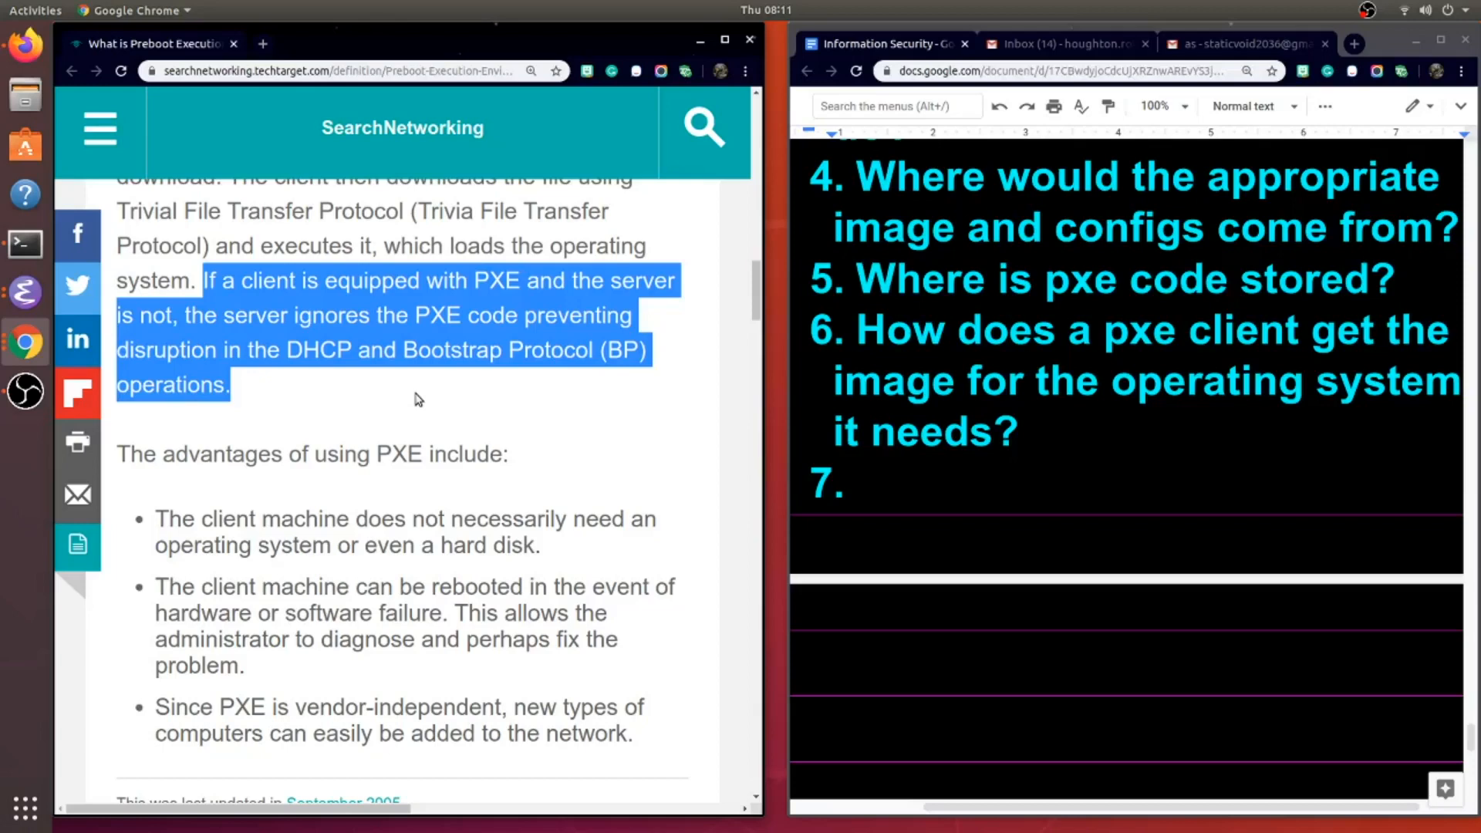
- Type 'How does the bootstrap protocol work?' as item 7 and review the list
{"action": "type", "text": "How does the bootstrap protocol work?"}
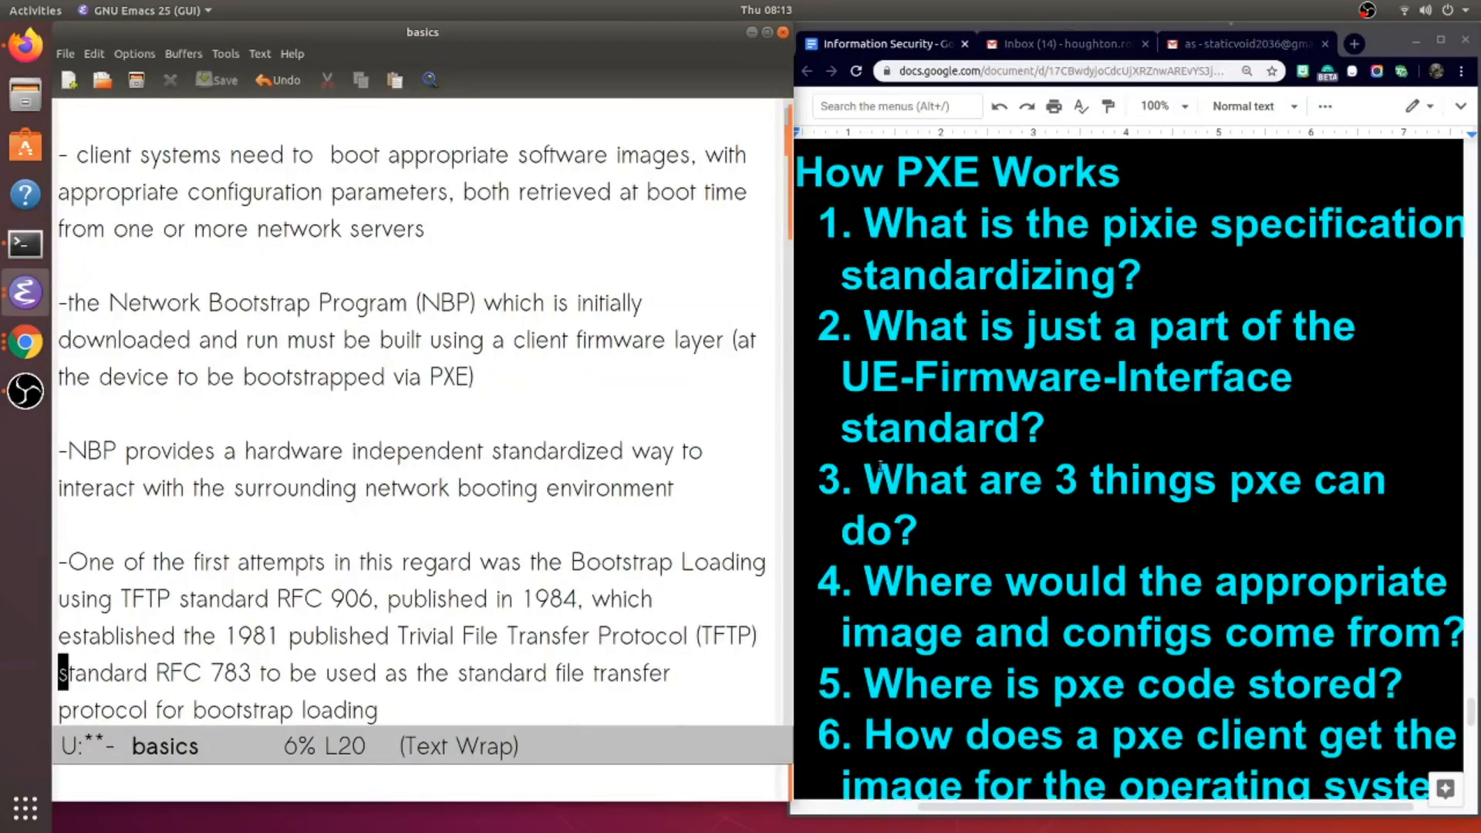
{"action": "scroll", "scroll_direction": "down", "scroll_amount": 3}
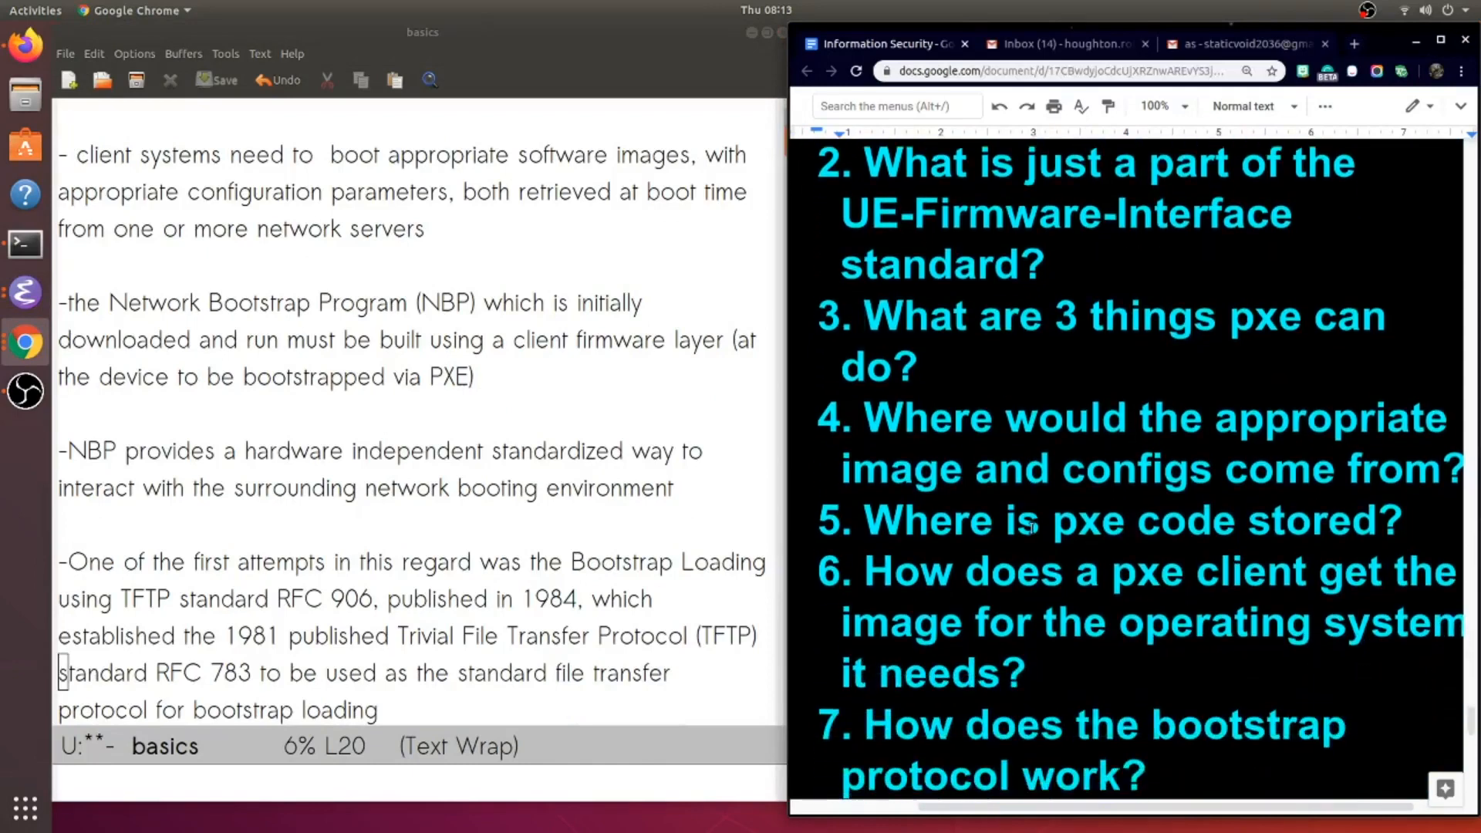